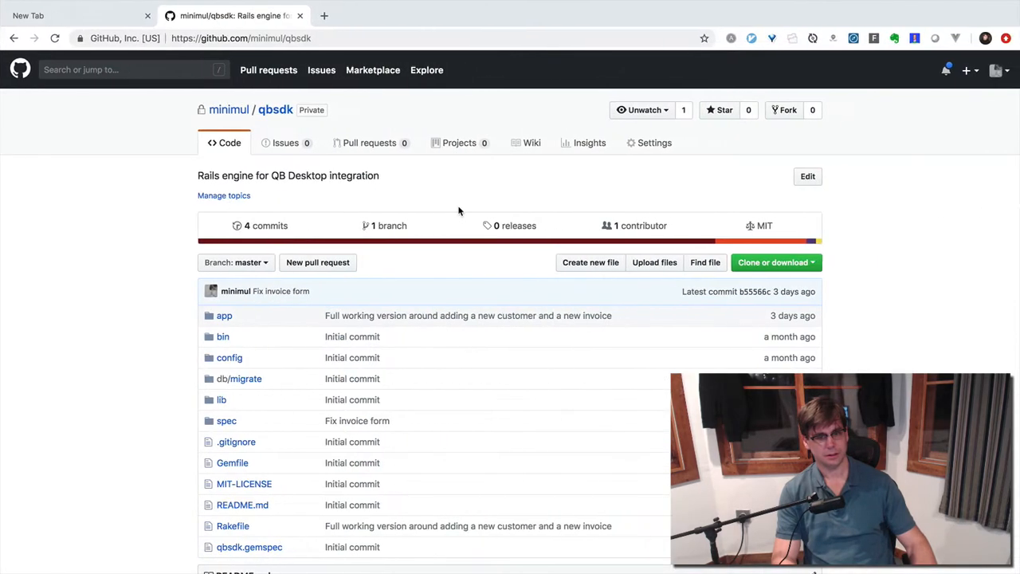
{"action": "mouse_move", "coordinate": [223, 315]}
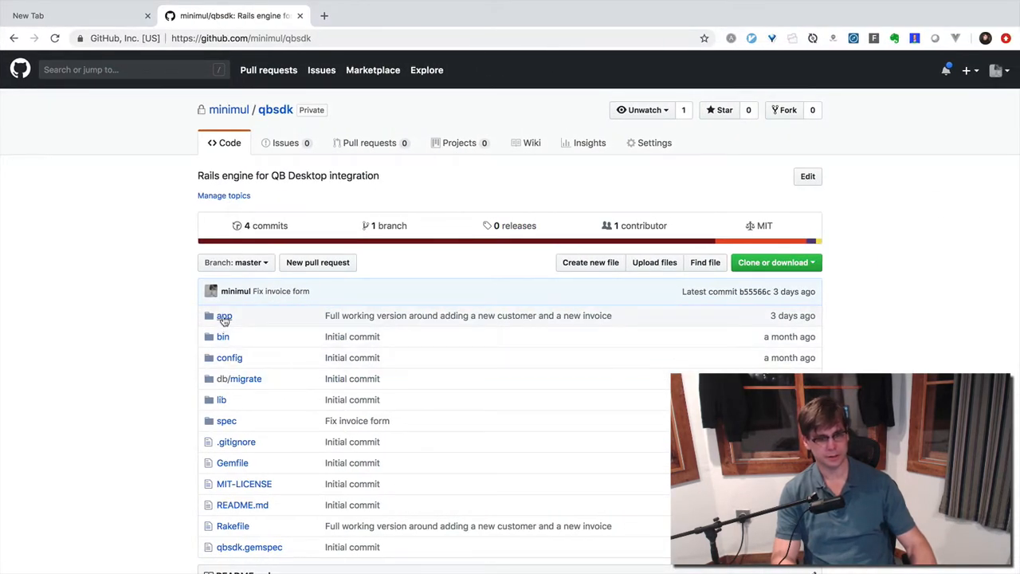
Navigate through app and controllers to view qbsdk_controller.rb in the qbsdk repository.
{"action": "left_click", "coordinate": [223, 316]}
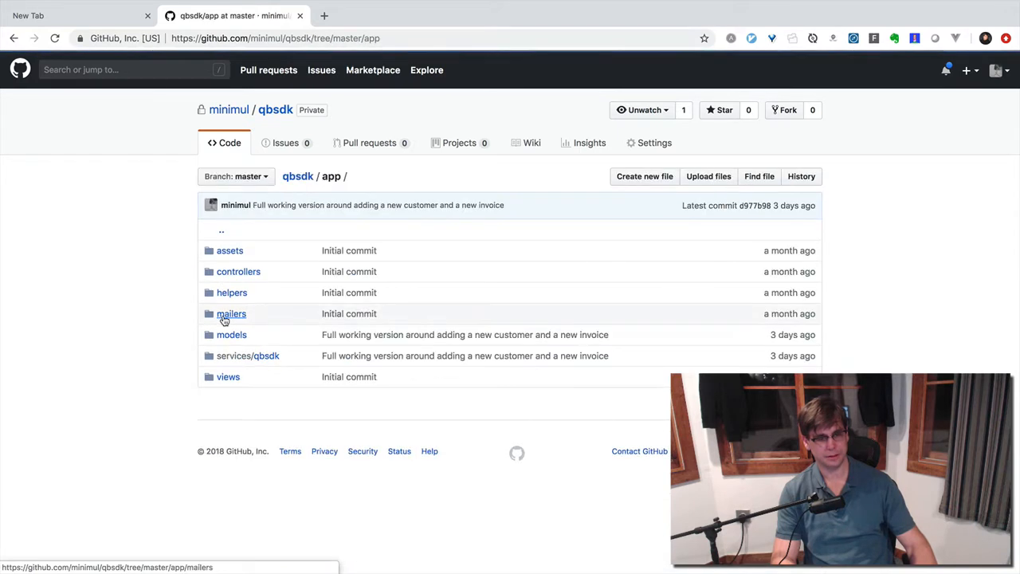
{"action": "left_click", "coordinate": [239, 271]}
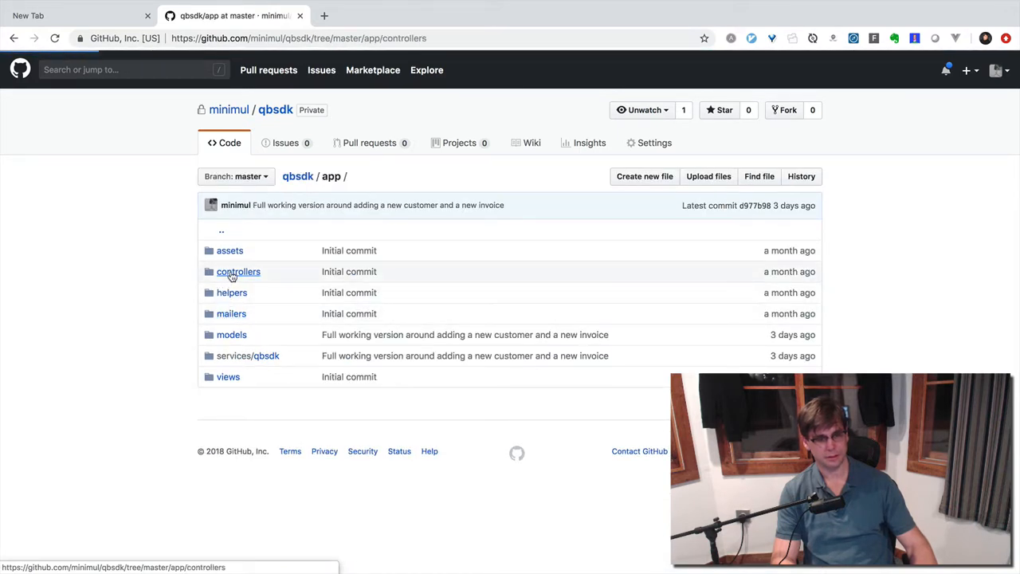
{"action": "left_click", "coordinate": [239, 271]}
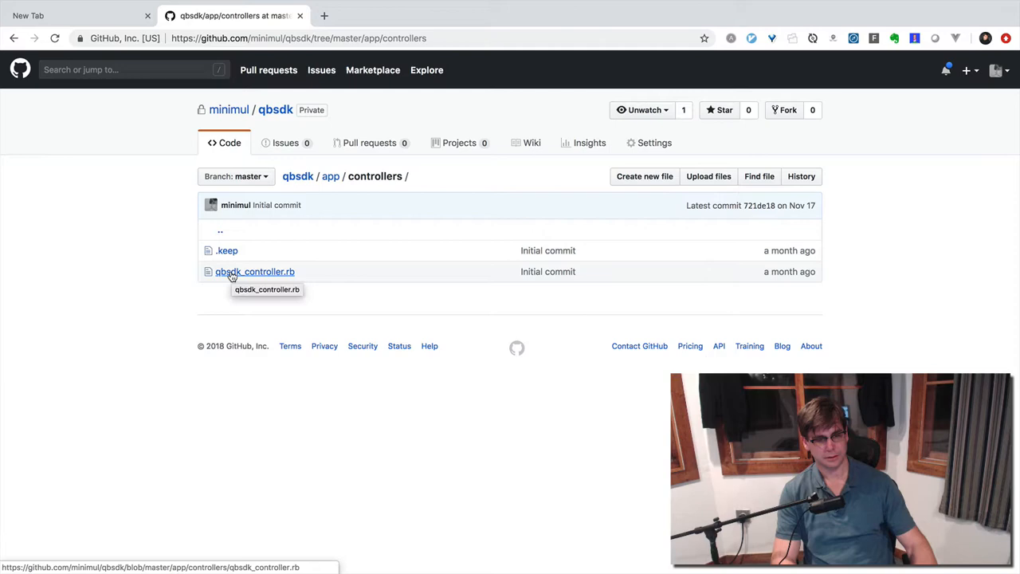
{"action": "left_click", "coordinate": [255, 272]}
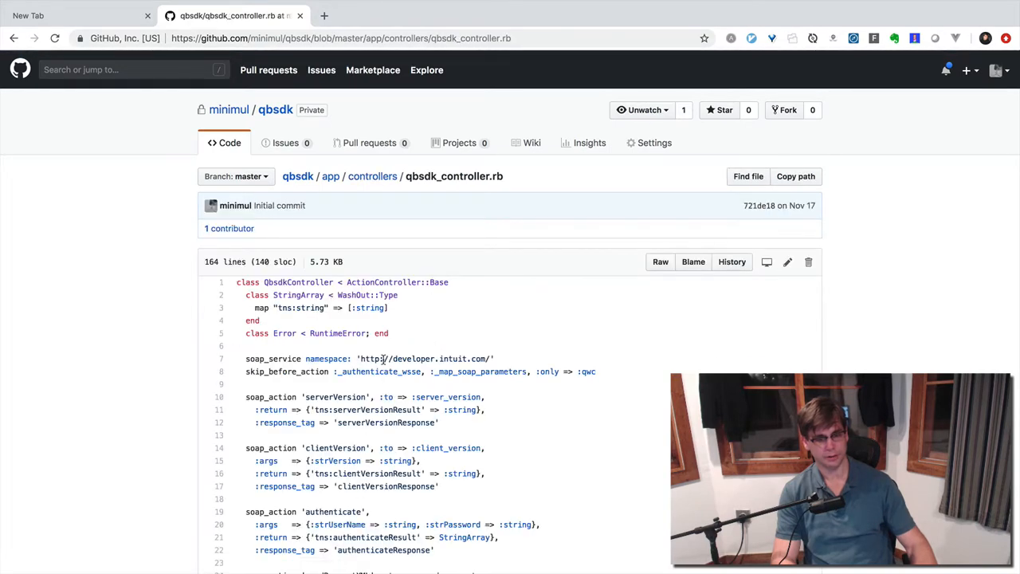
{"action": "scroll", "scroll_direction": "down", "scroll_amount": 3}
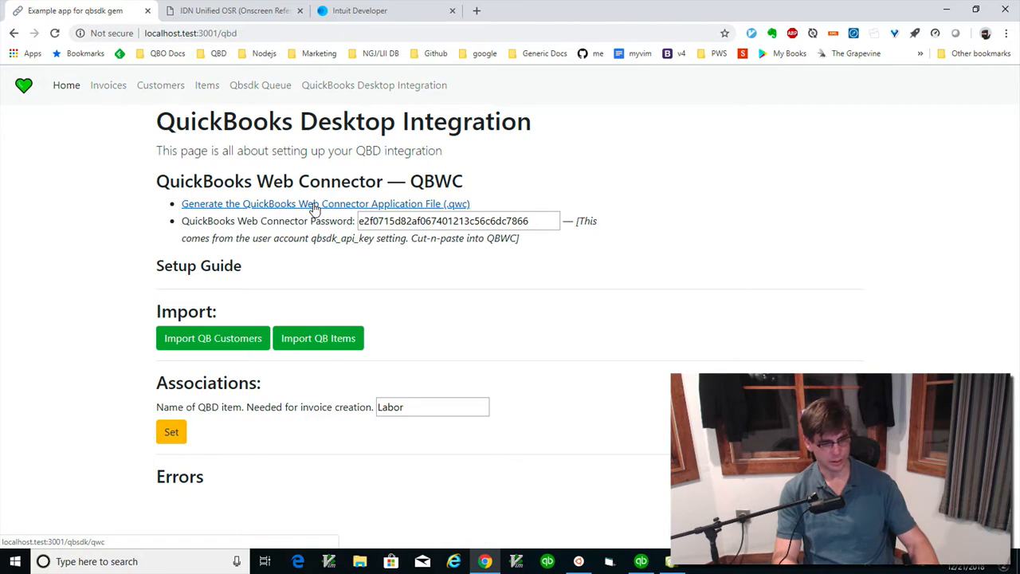
{"action": "mouse_move", "coordinate": [86, 555]}
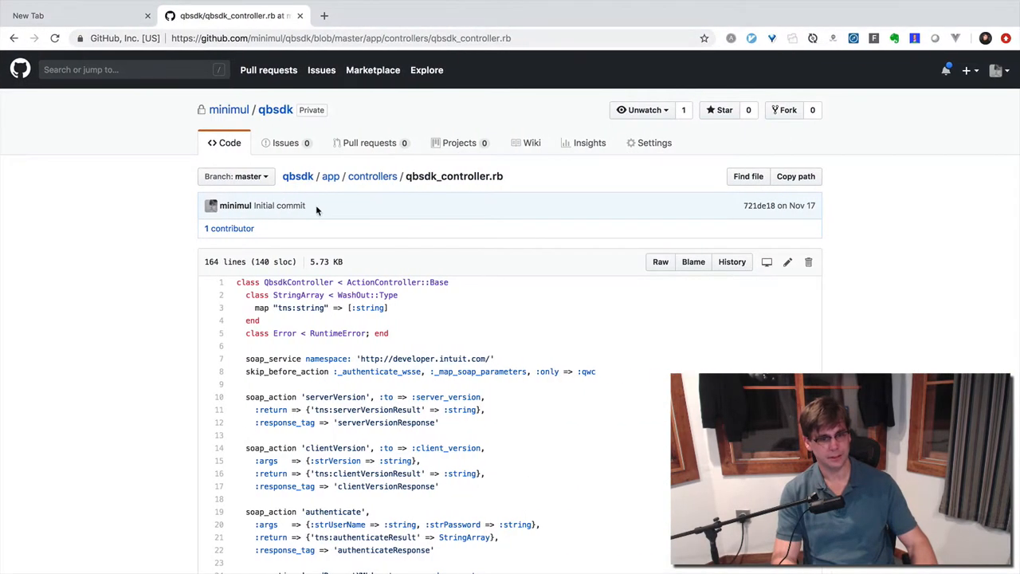
Scroll through the controller's SOAP action definitions toward the handler methods.
{"action": "scroll", "scroll_direction": "down", "scroll_amount": 3}
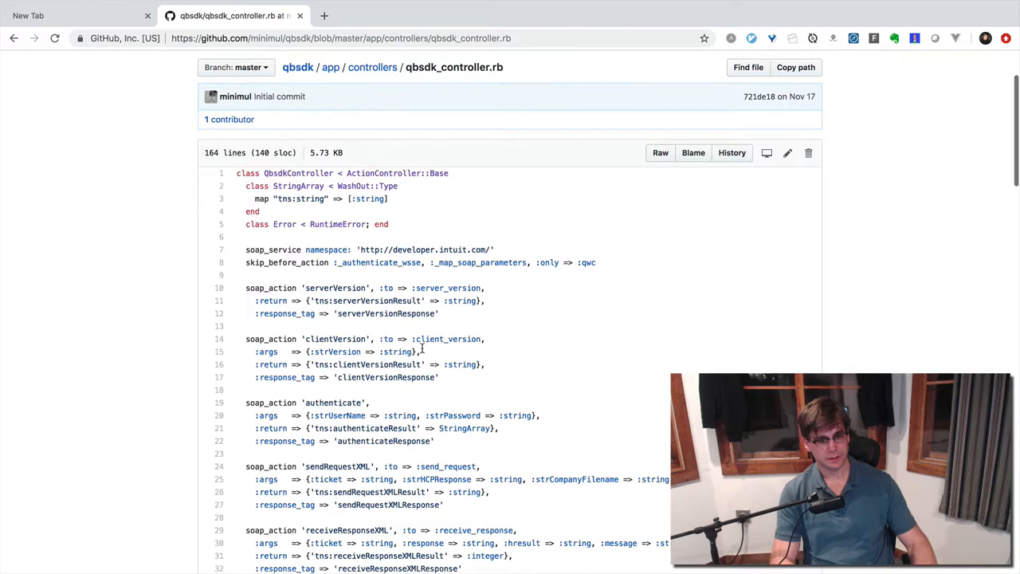
{"action": "scroll", "scroll_direction": "down", "scroll_amount": 3}
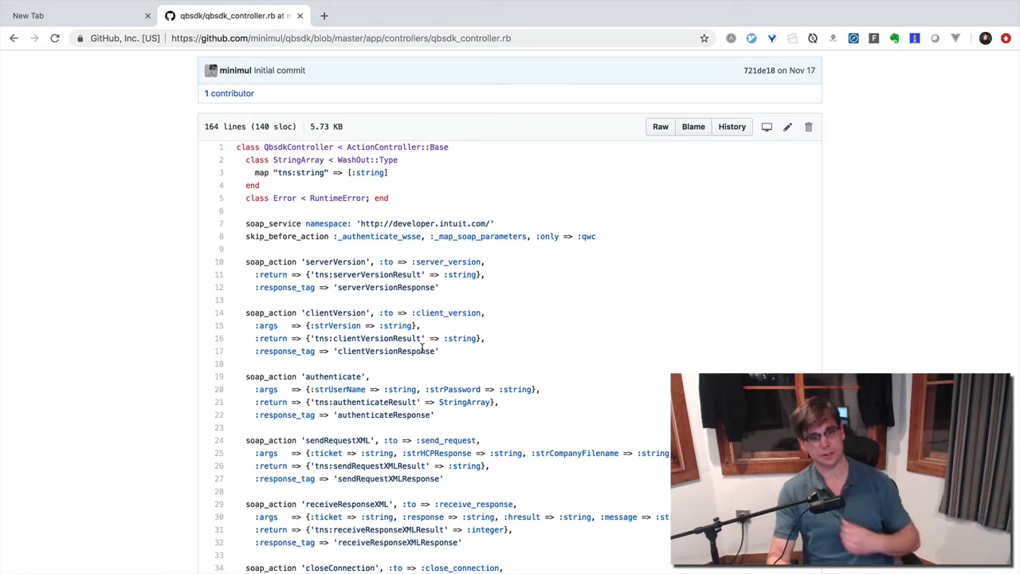
{"action": "scroll", "scroll_direction": "down", "scroll_amount": 3}
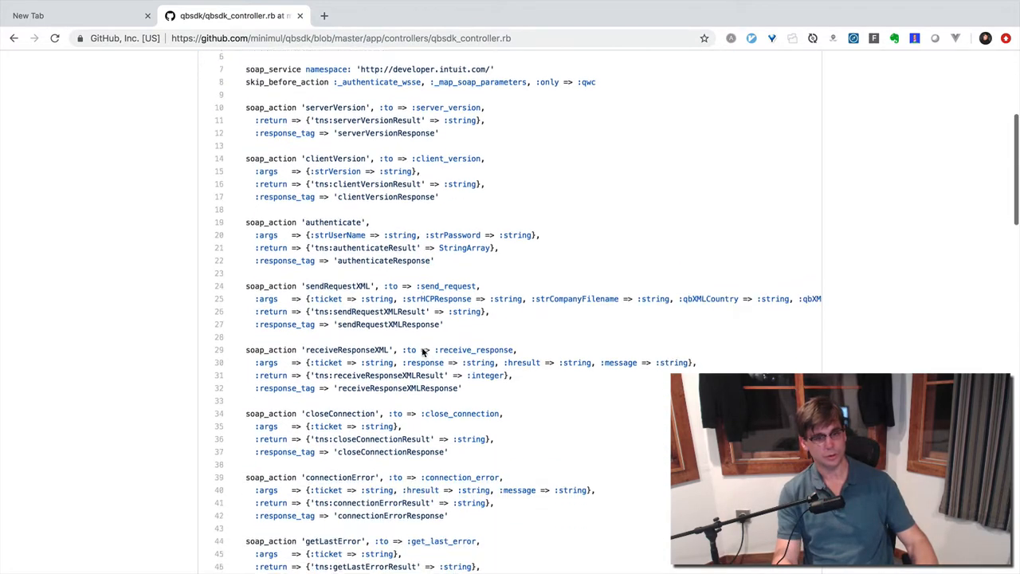
{"action": "scroll", "scroll_direction": "down", "scroll_amount": 3}
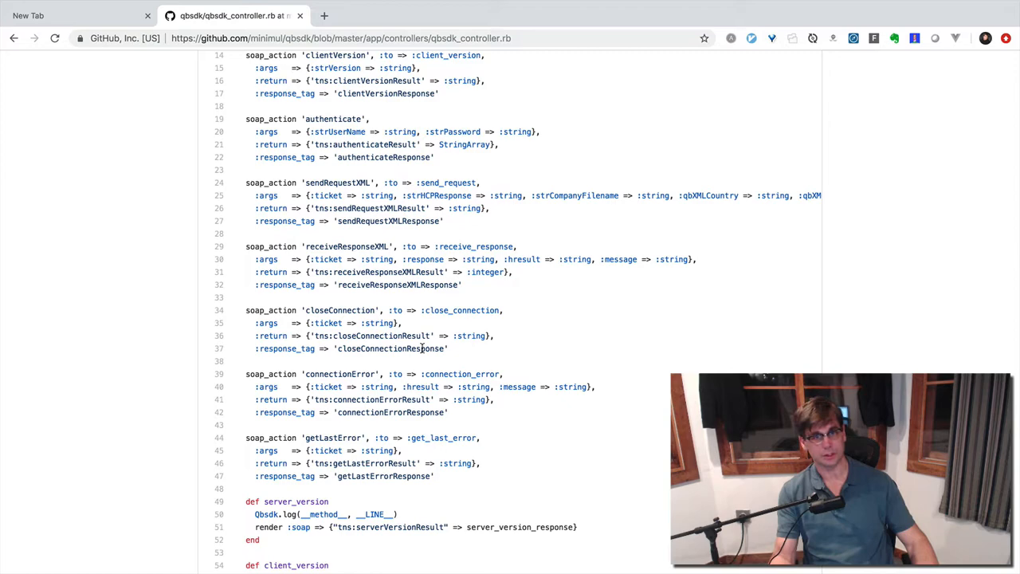
{"action": "scroll", "scroll_direction": "down", "scroll_amount": 3}
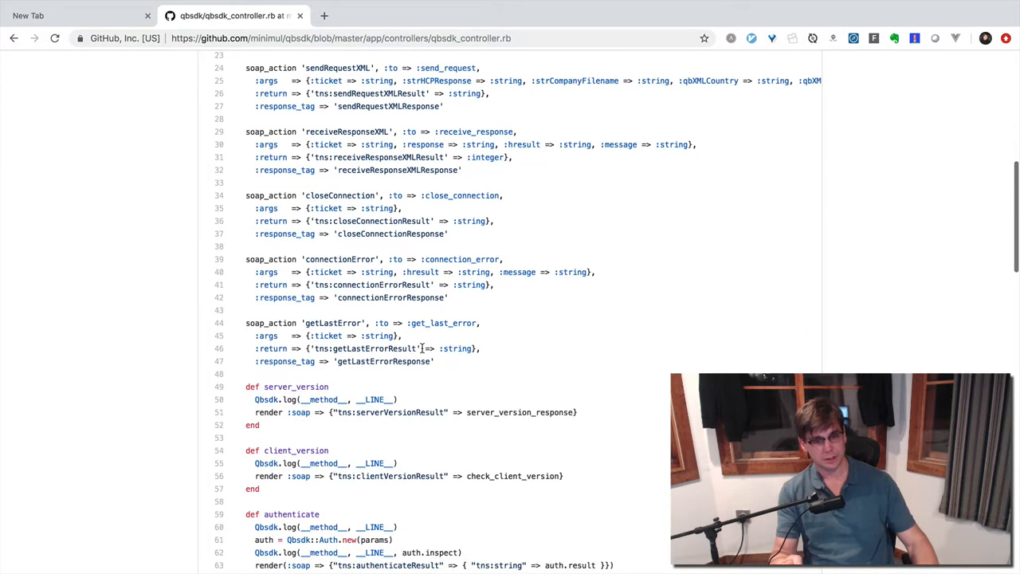
{"action": "scroll", "scroll_direction": "up", "scroll_amount": 3}
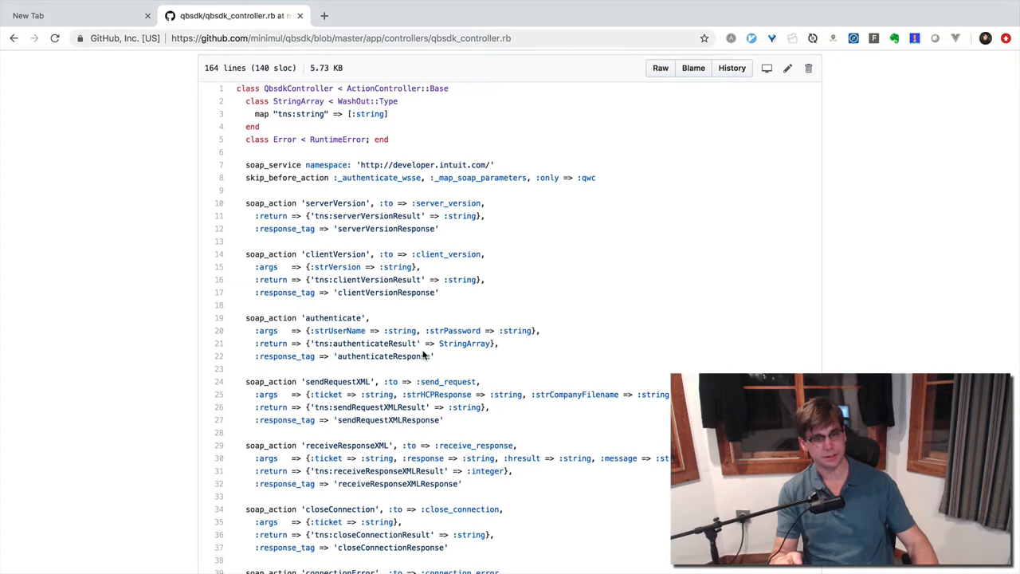
{"action": "scroll", "scroll_direction": "down", "scroll_amount": 3}
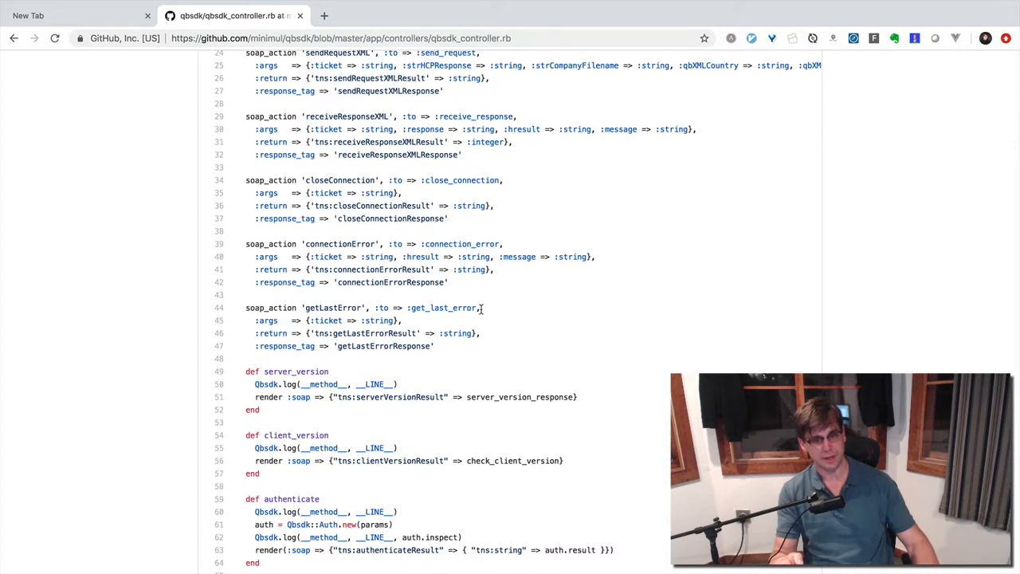
Select the get_last_error handler name and read the remaining handler methods.
{"action": "double_click", "coordinate": [444, 307]}
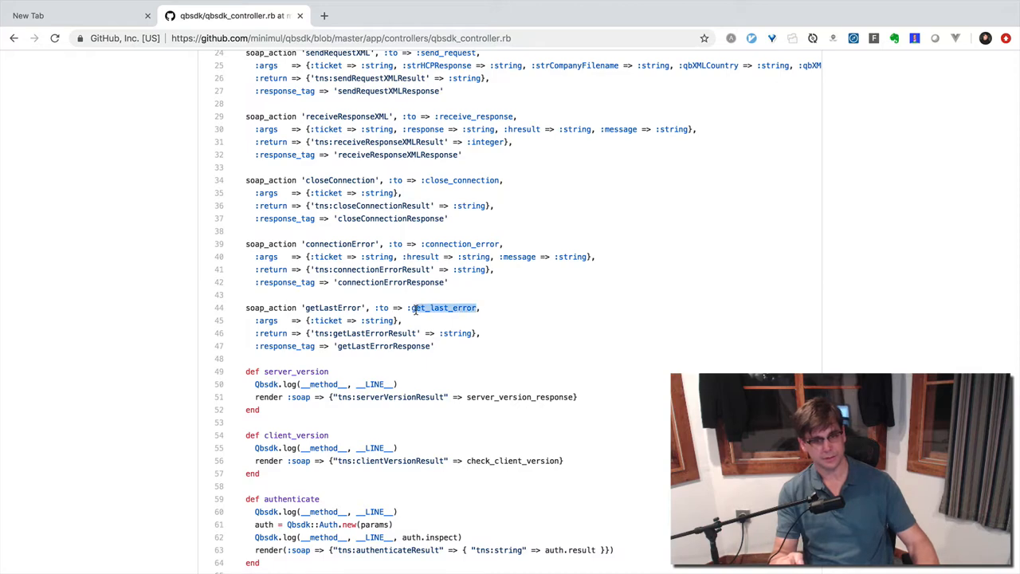
{"action": "scroll", "scroll_direction": "down", "scroll_amount": 3}
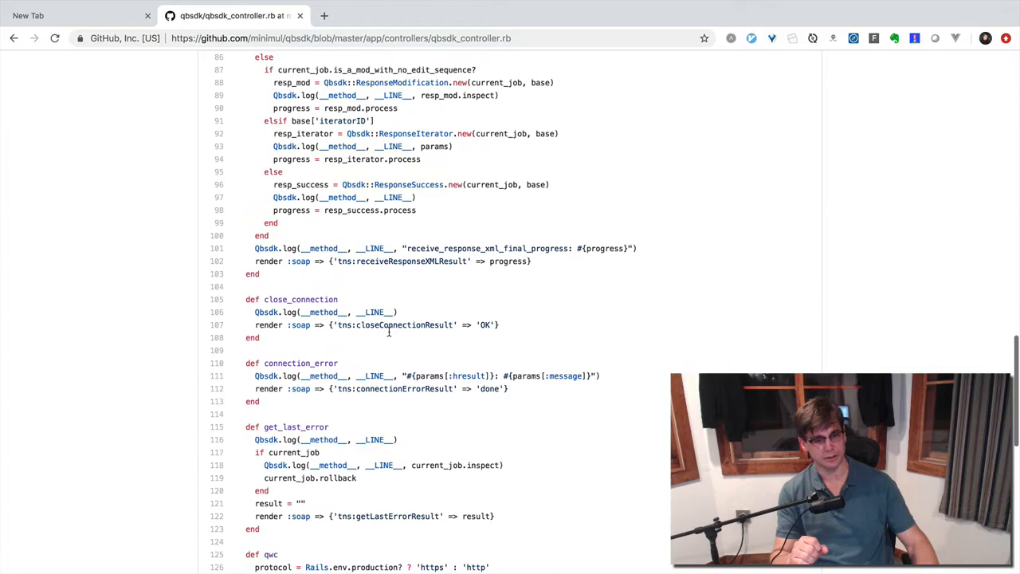
{"action": "scroll", "scroll_direction": "down", "scroll_amount": 3}
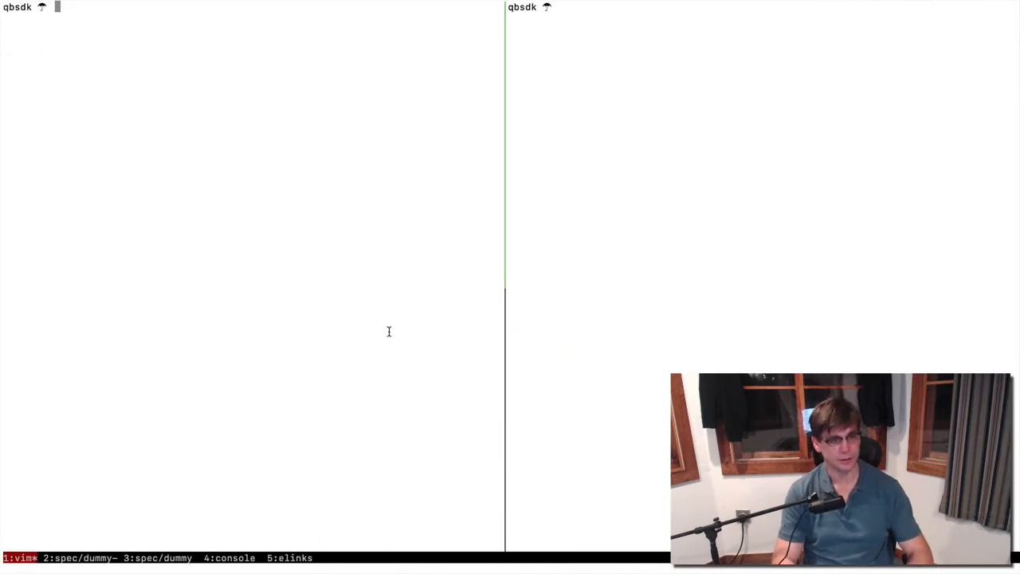
Begin a vim command targeting the config folder at the tmux prompt.
{"action": "type", "text": "vim config/"}
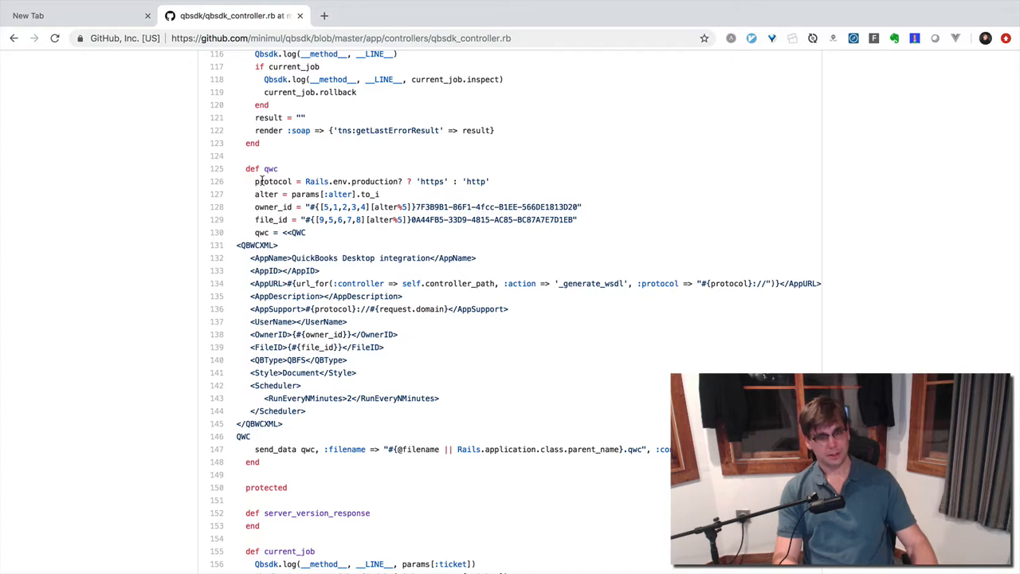
{"action": "mouse_move", "coordinate": [236, 251]}
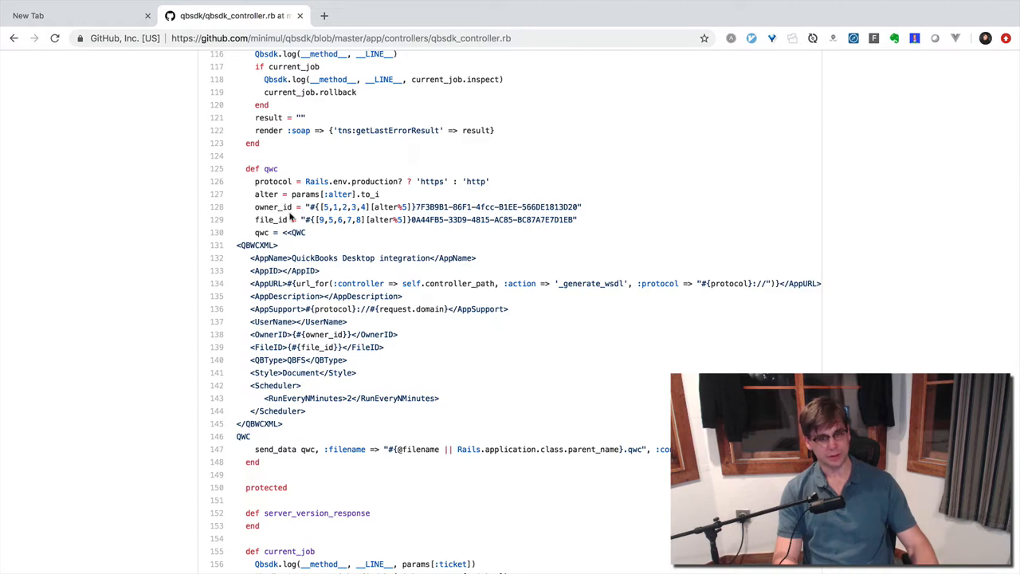
{"action": "mouse_move", "coordinate": [388, 354]}
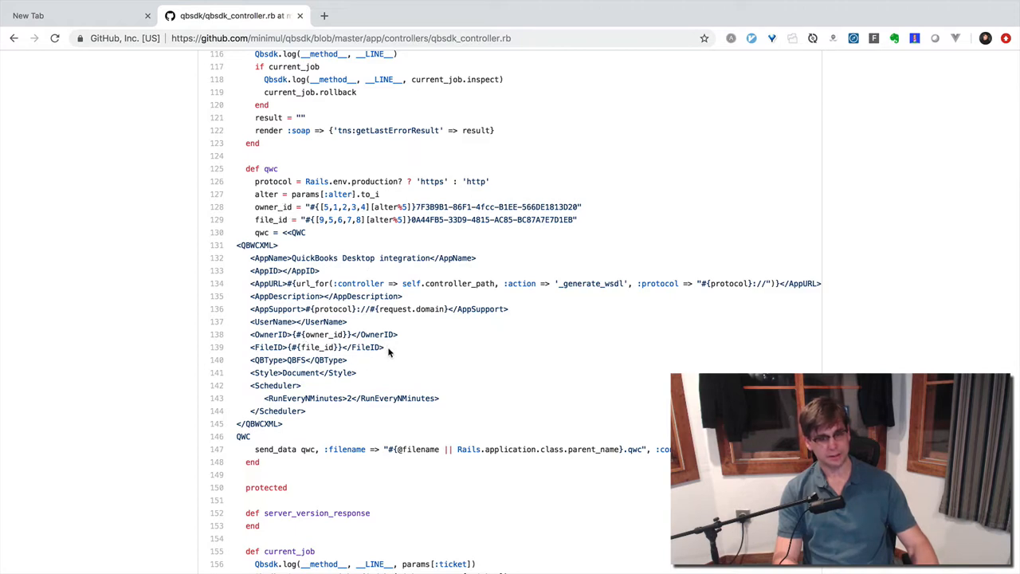
Select the OwnerID/FileID template lines inside the controller's qwc method.
{"action": "left_click_drag", "start_coordinate": [247, 335], "coordinate": [385, 347]}
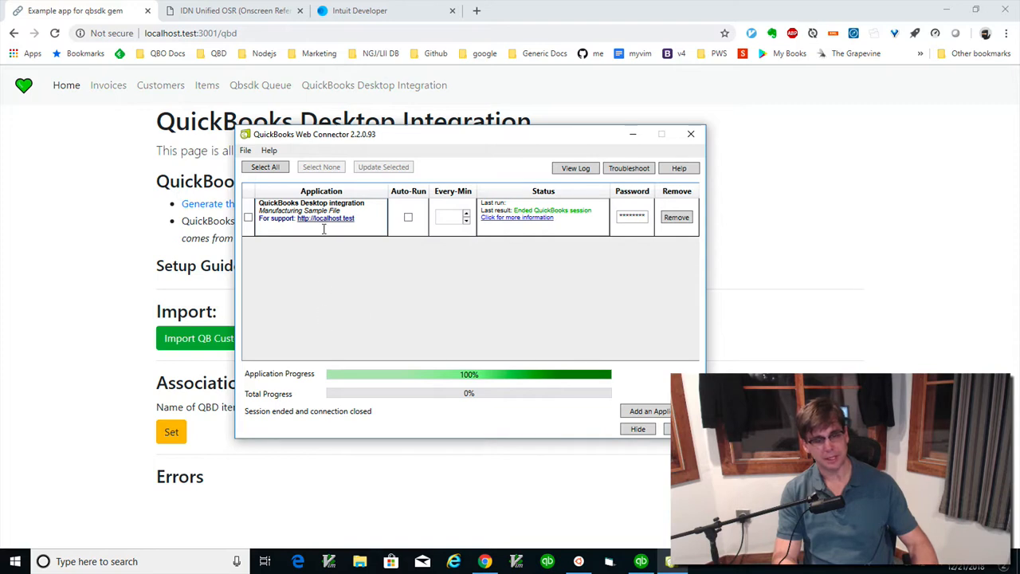
{"action": "mouse_move", "coordinate": [323, 284]}
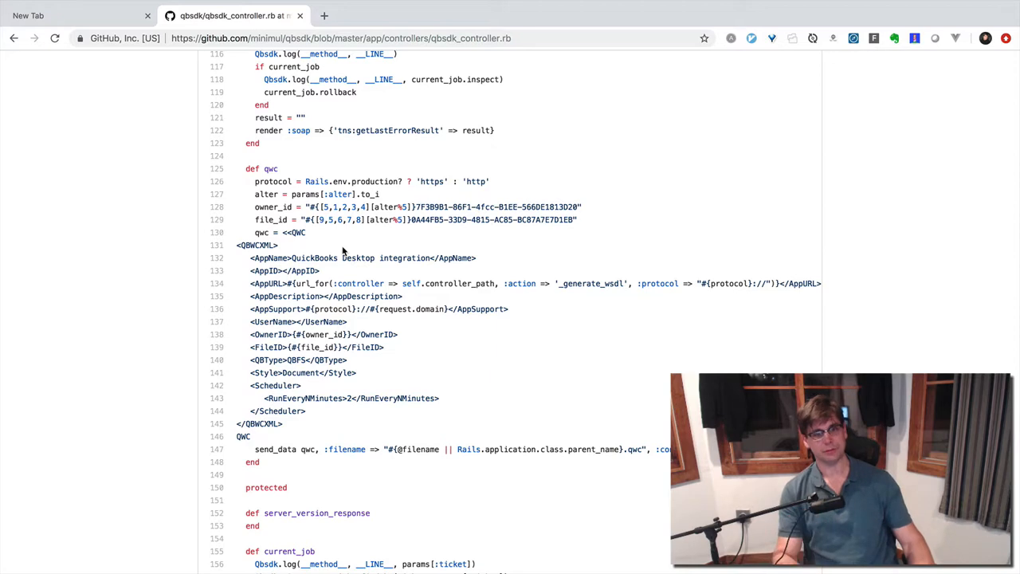
{"action": "mouse_move", "coordinate": [359, 279]}
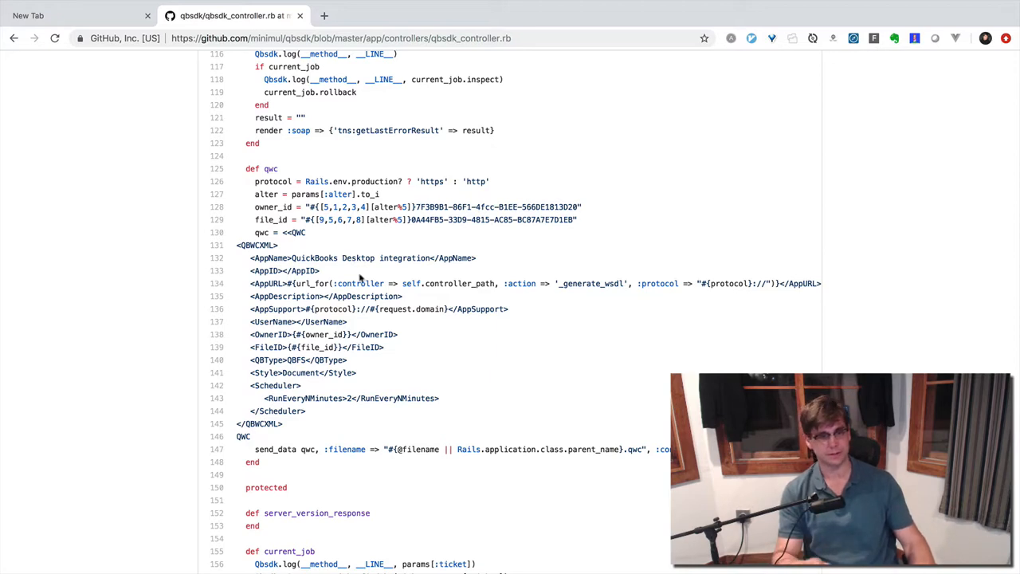
{"action": "mouse_move", "coordinate": [456, 297]}
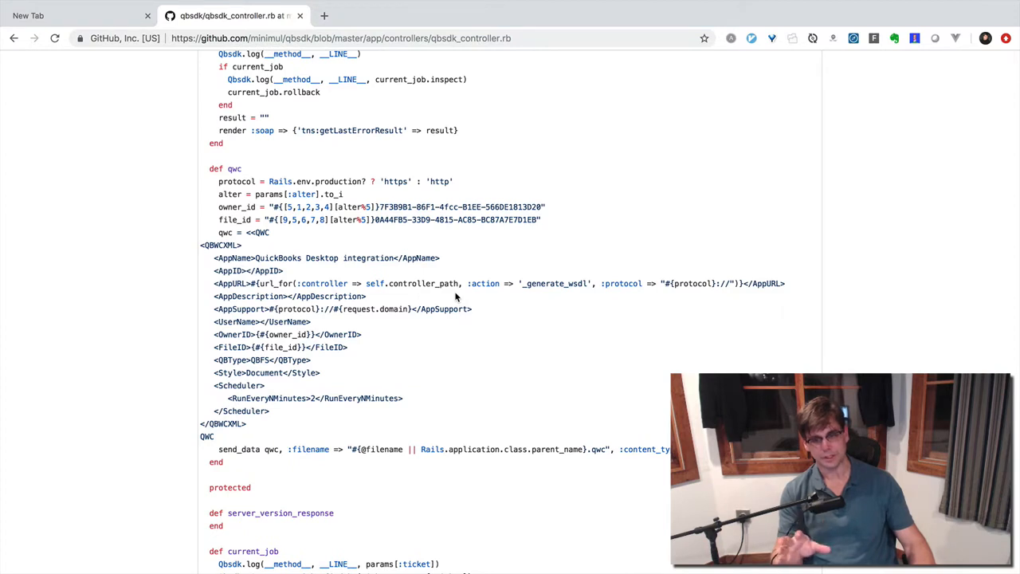
{"action": "mouse_move", "coordinate": [382, 304]}
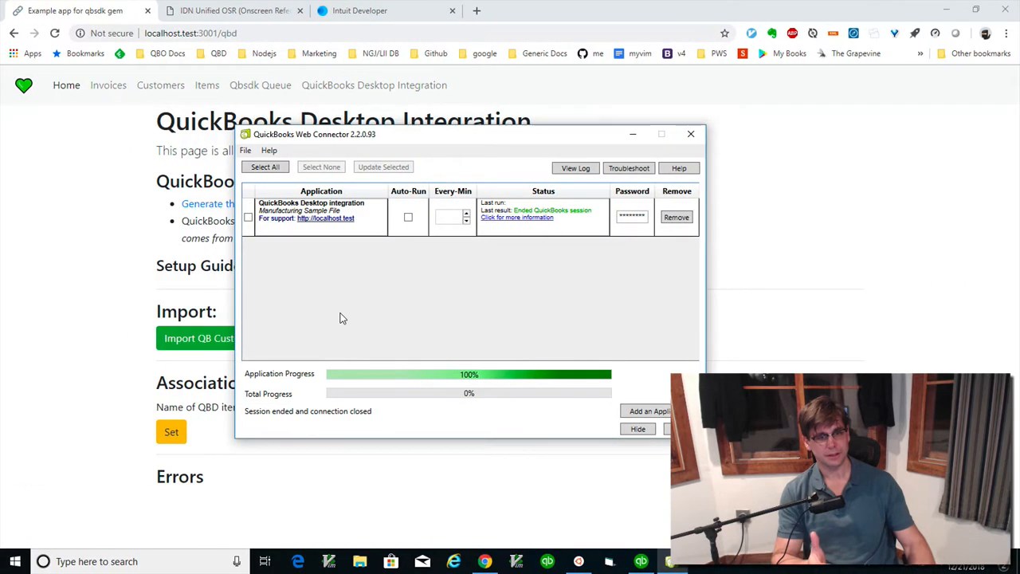
{"action": "mouse_move", "coordinate": [632, 139]}
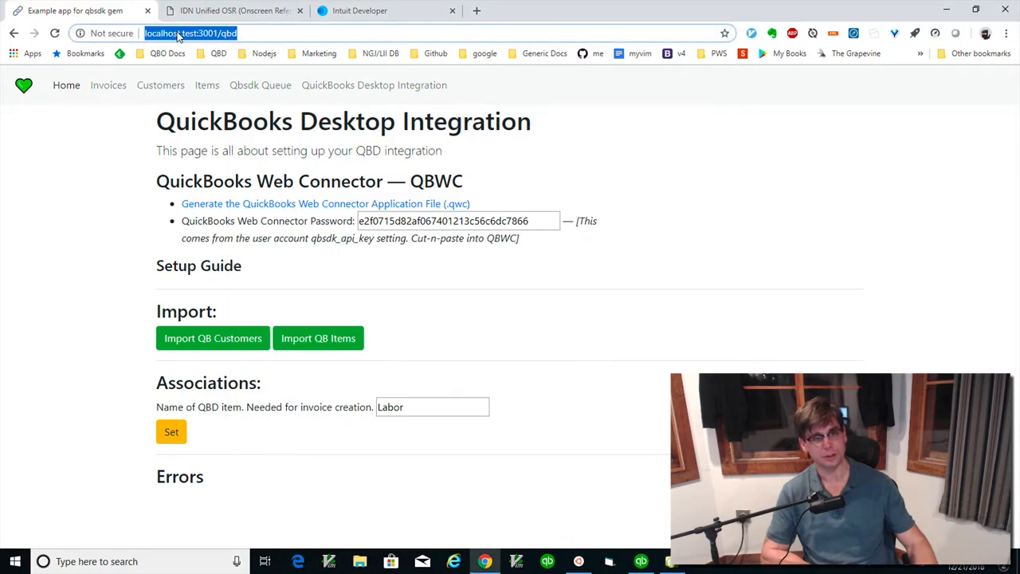
{"action": "mouse_move", "coordinate": [179, 40]}
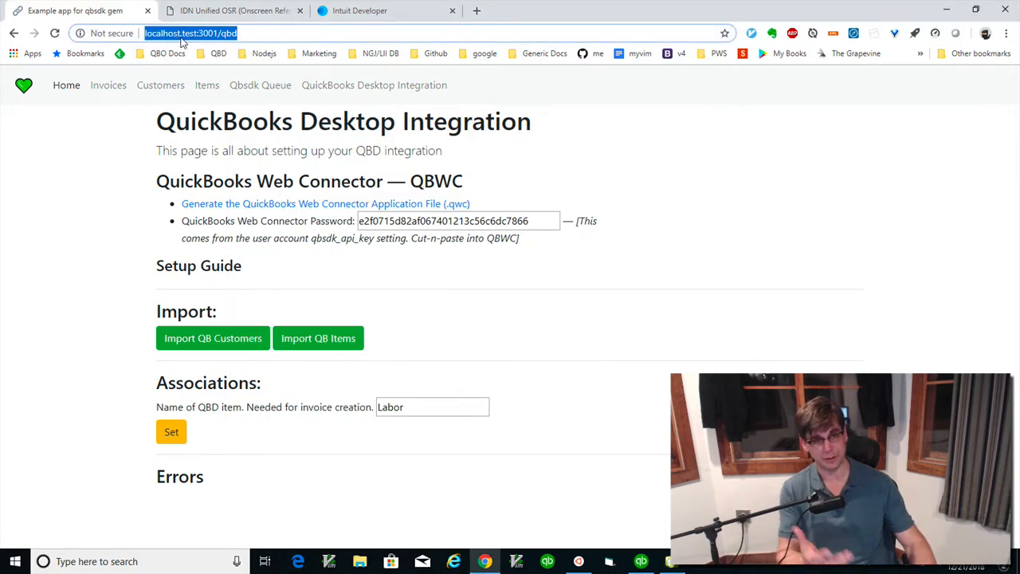
{"action": "mouse_move", "coordinate": [545, 491]}
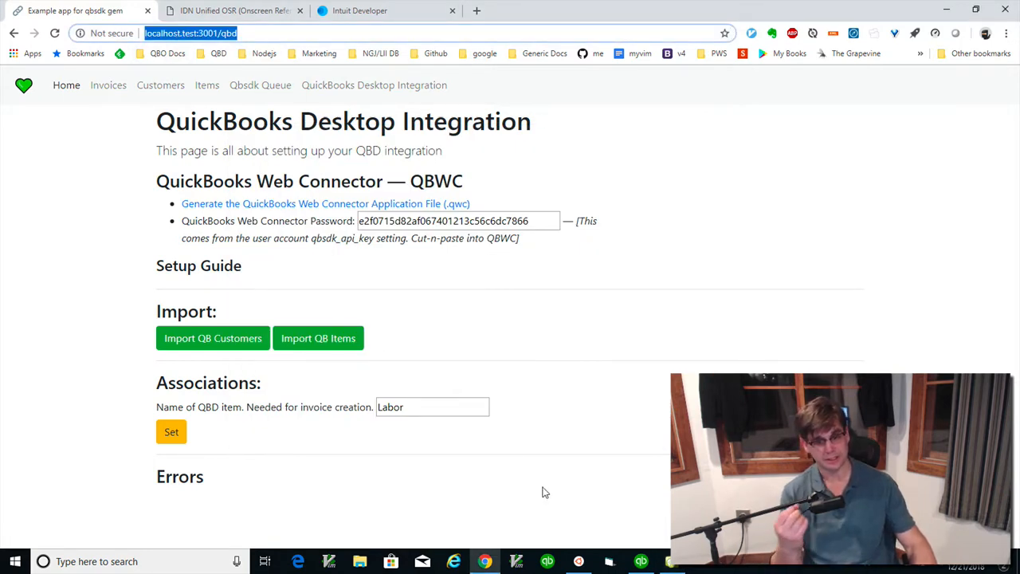
{"action": "left_click", "coordinate": [641, 561]}
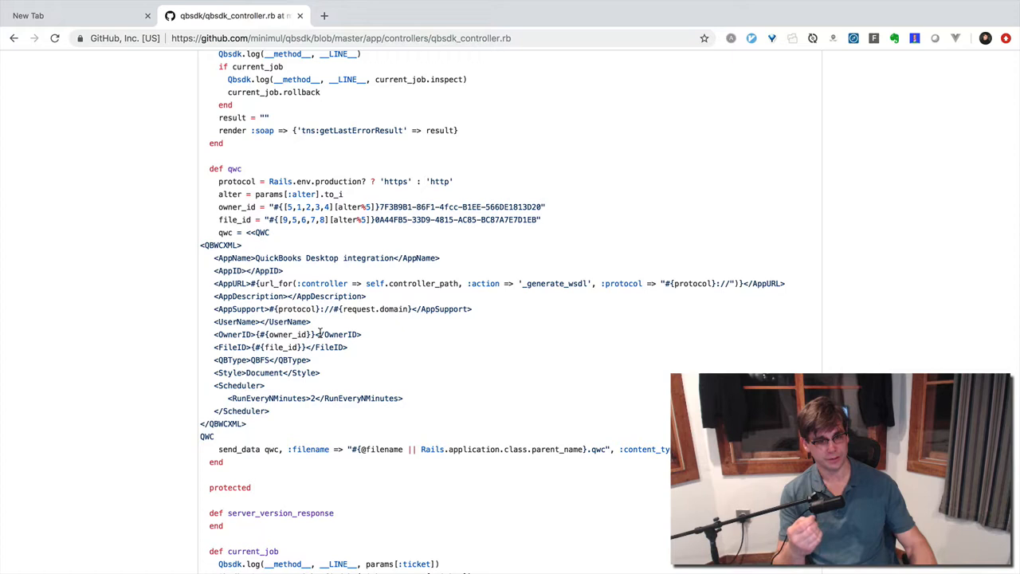
{"action": "mouse_move", "coordinate": [252, 145]}
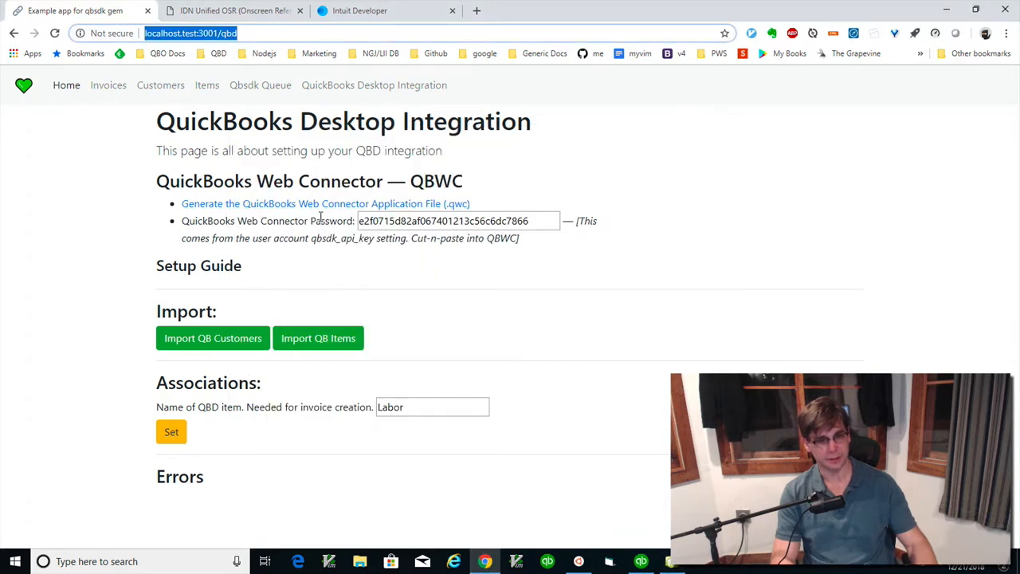
{"action": "mouse_move", "coordinate": [309, 204]}
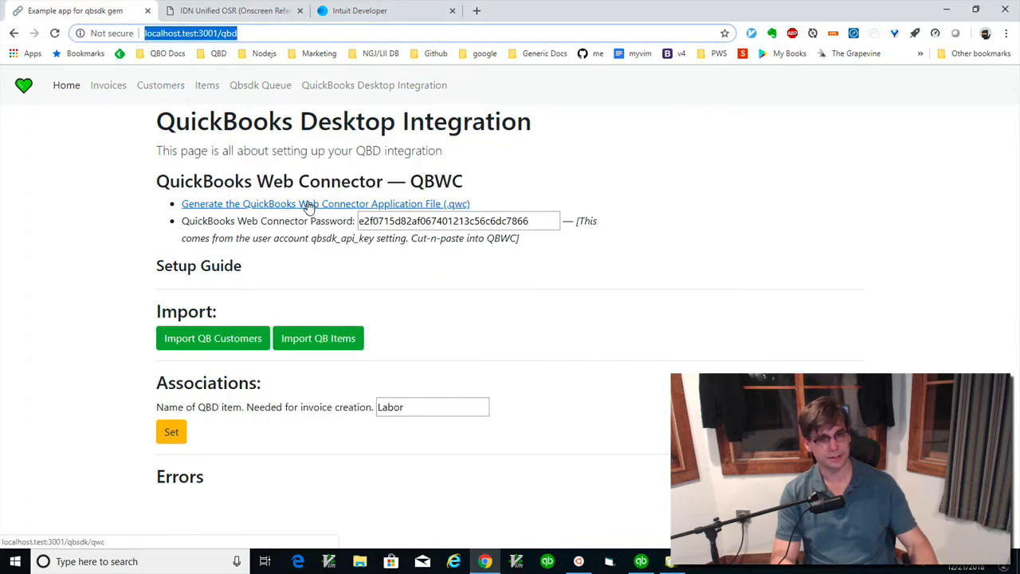
Generate the Web Connector file and save it as app-3 in the Downloads folder.
{"action": "left_click", "coordinate": [325, 204]}
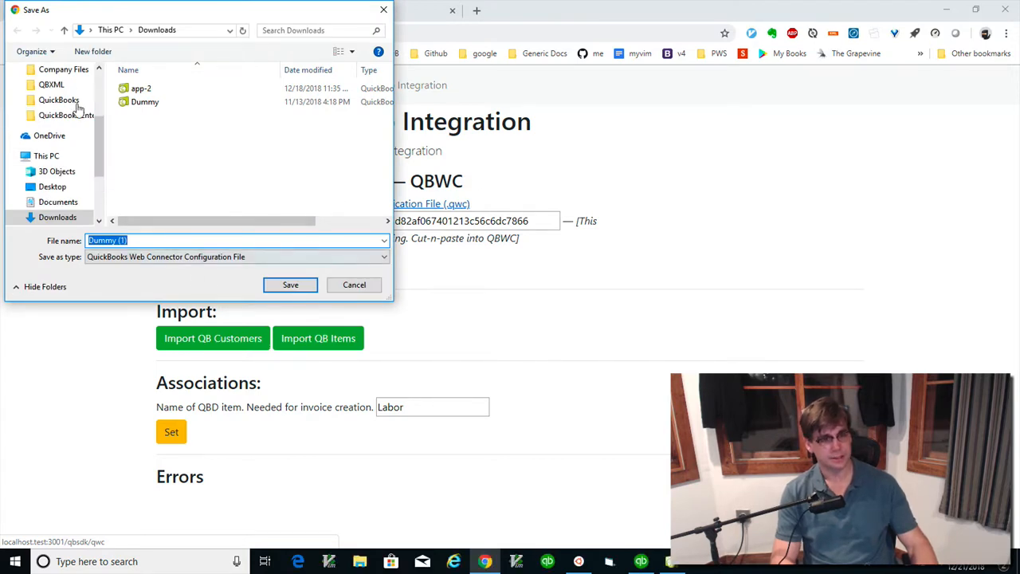
{"action": "left_click", "coordinate": [144, 239]}
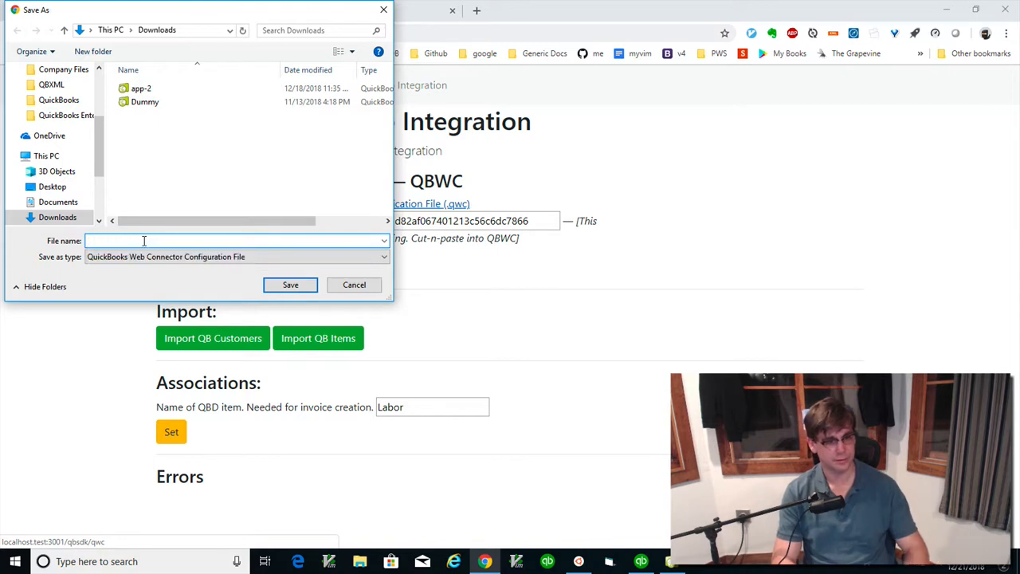
{"action": "type", "text": "app-3"}
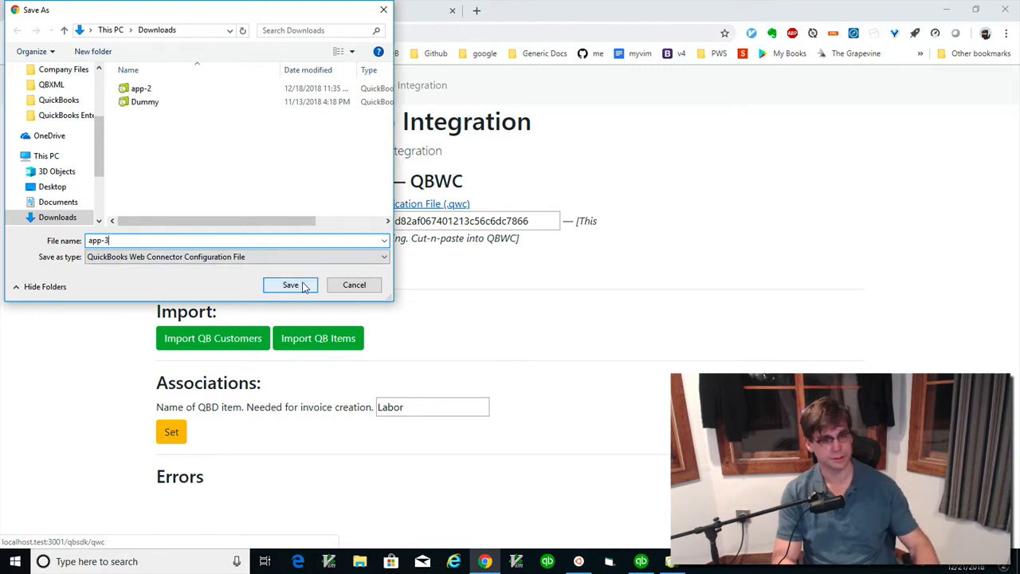
{"action": "left_click", "coordinate": [290, 283]}
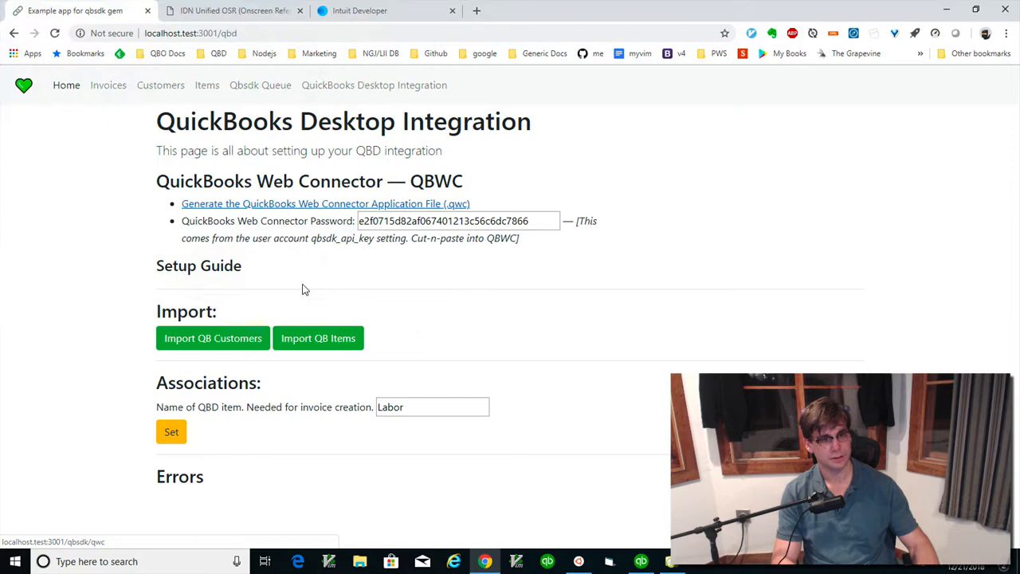
{"action": "left_click", "coordinate": [325, 204]}
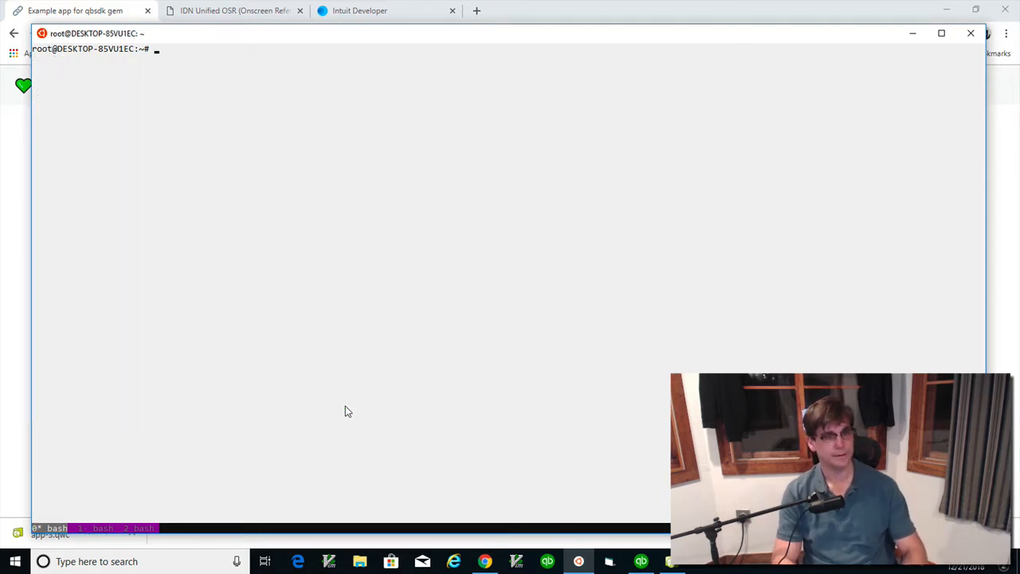
Start a vim command toward a Download path, then abandon and clear it.
{"action": "type", "text": "vim ~/Dow"}
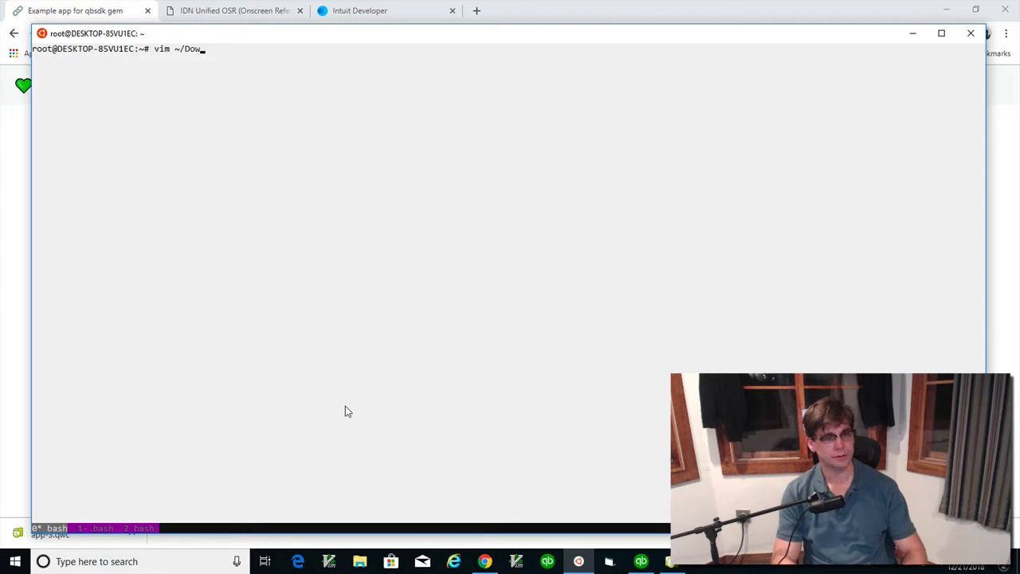
{"action": "type", "text": "n"}
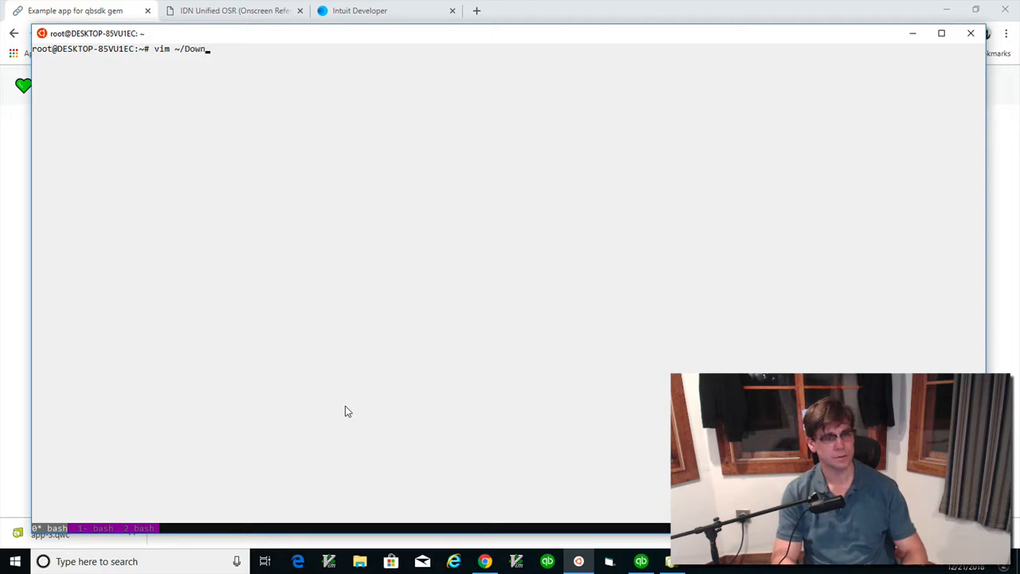
{"action": "key", "text": "Backspace"}
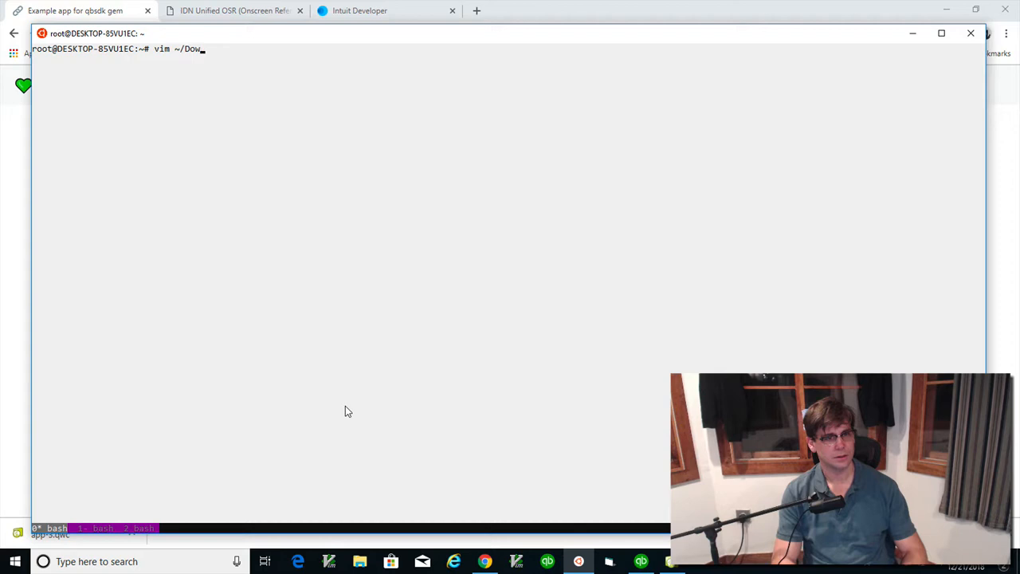
{"action": "key", "text": "BackSpace"}
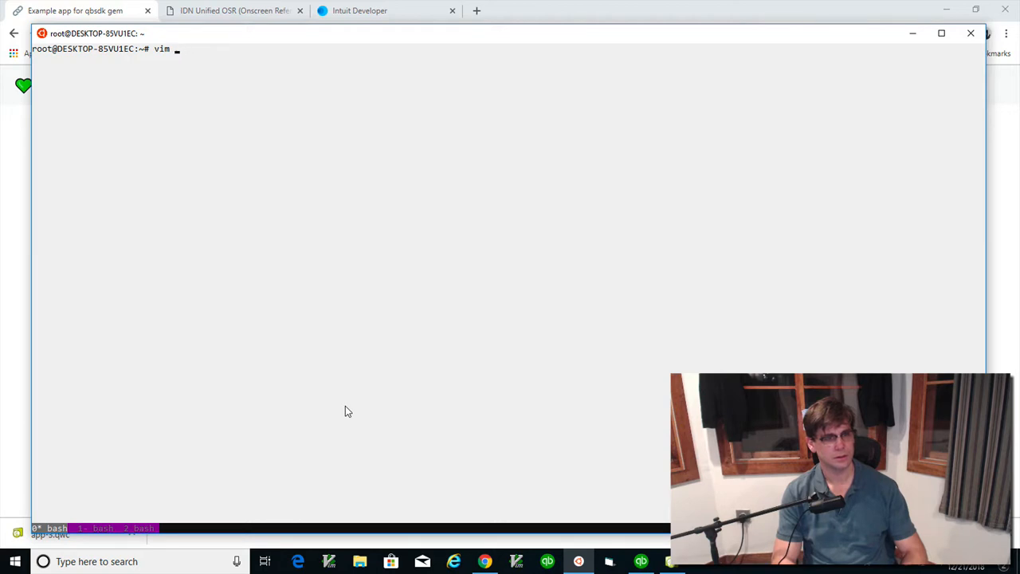
{"action": "type", "text": "D"}
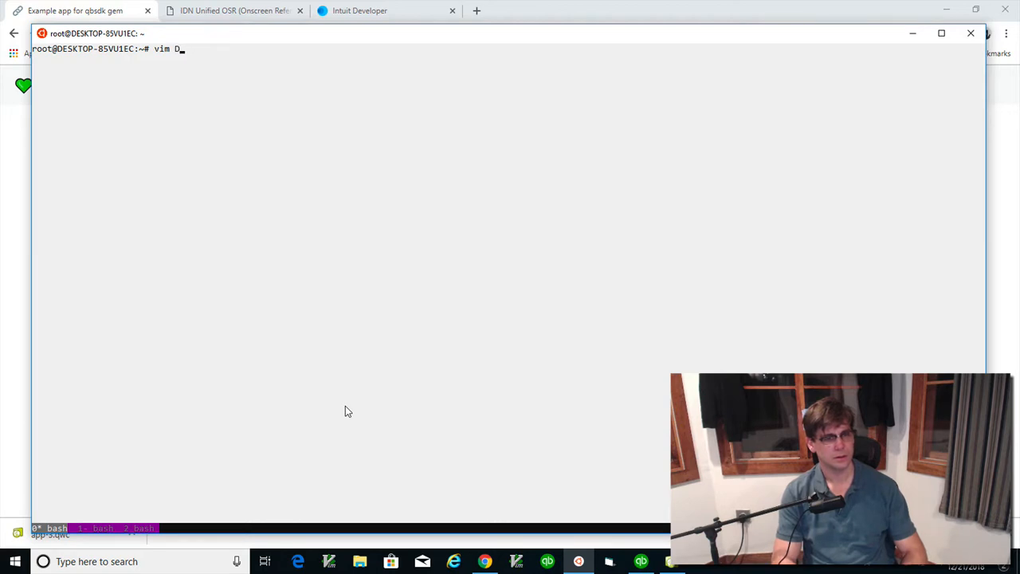
{"action": "type", "text": "ownload"}
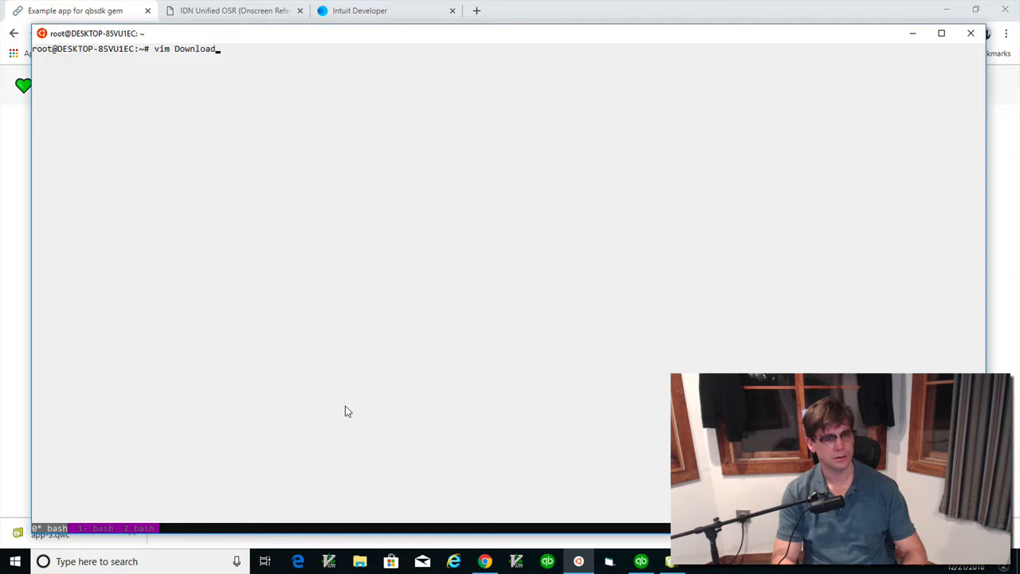
{"action": "key", "text": "ctrl+c"}
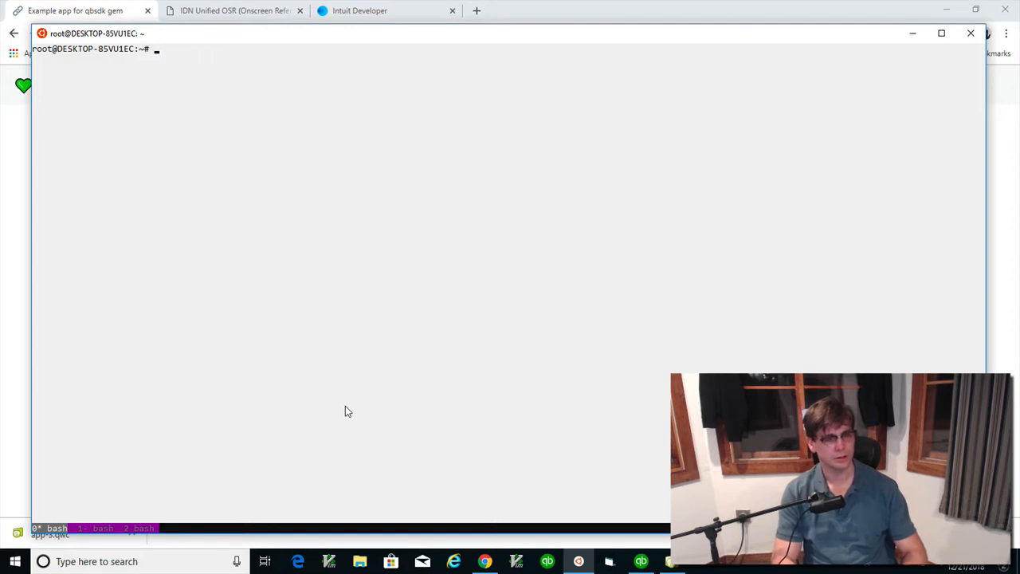
List the home directory with ls -al, showing Documents, QBXML and QuickBooks links.
{"action": "type", "text": "ls -al"}
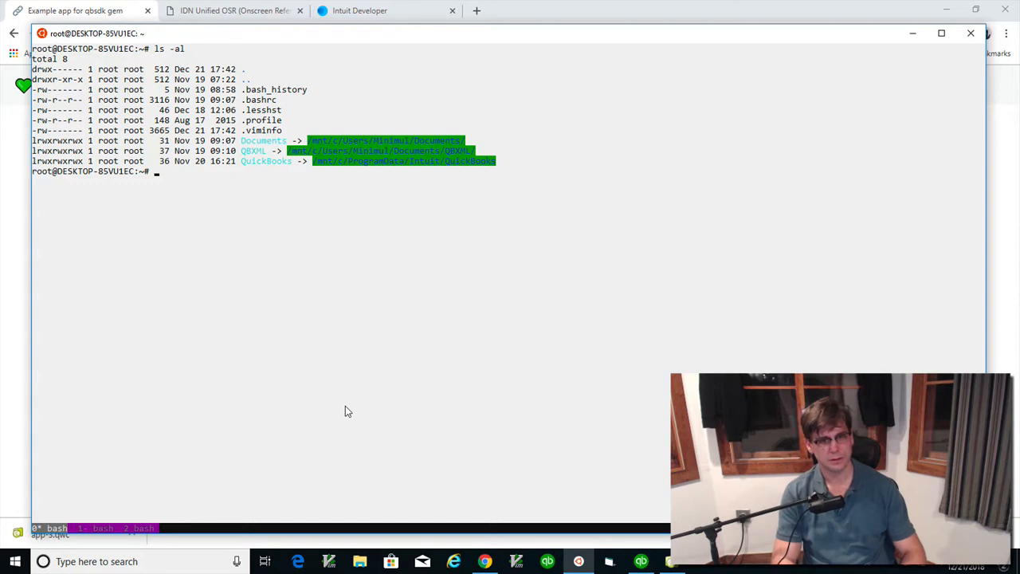
{"action": "type", "text": "vim"}
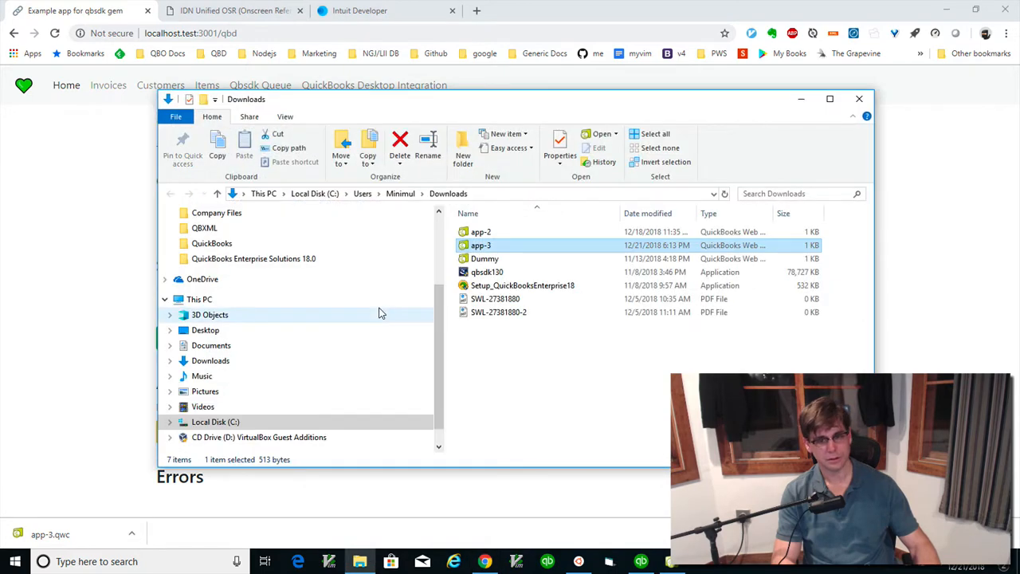
{"action": "mouse_move", "coordinate": [290, 244]}
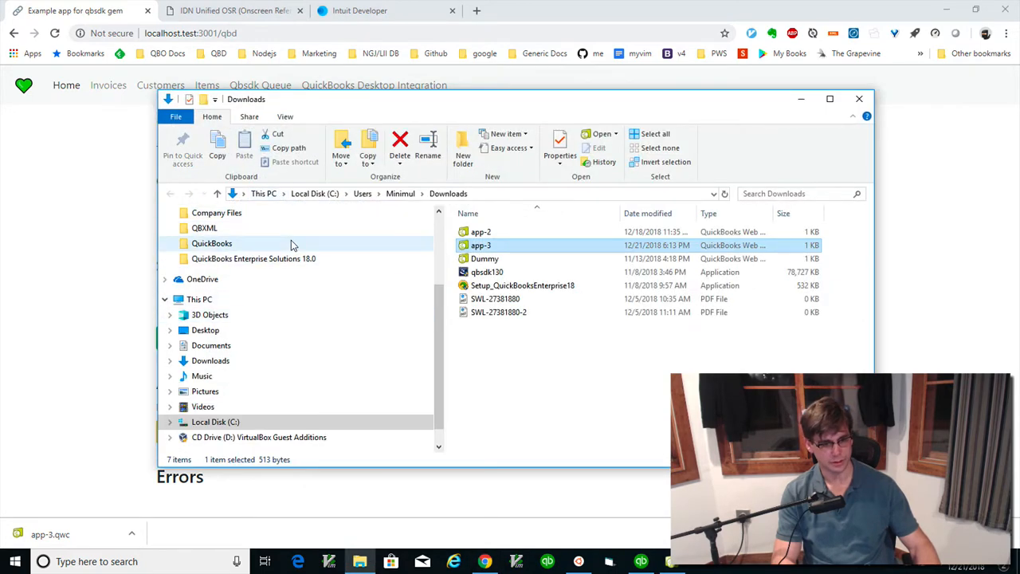
Show the Downloads folder with app-3 and its location on Local Disk (C:).
{"action": "left_click", "coordinate": [215, 421]}
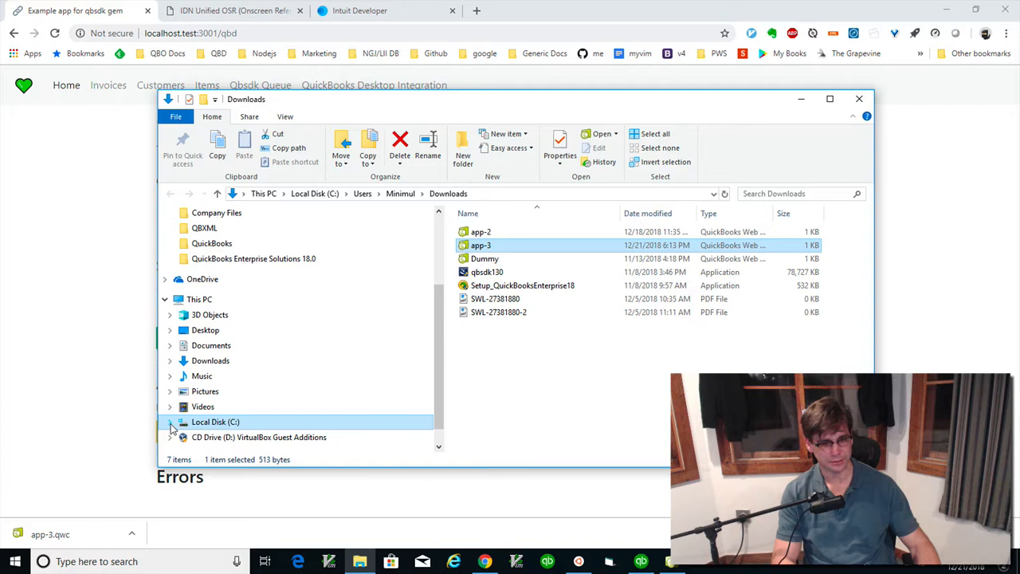
{"action": "left_click", "coordinate": [169, 421]}
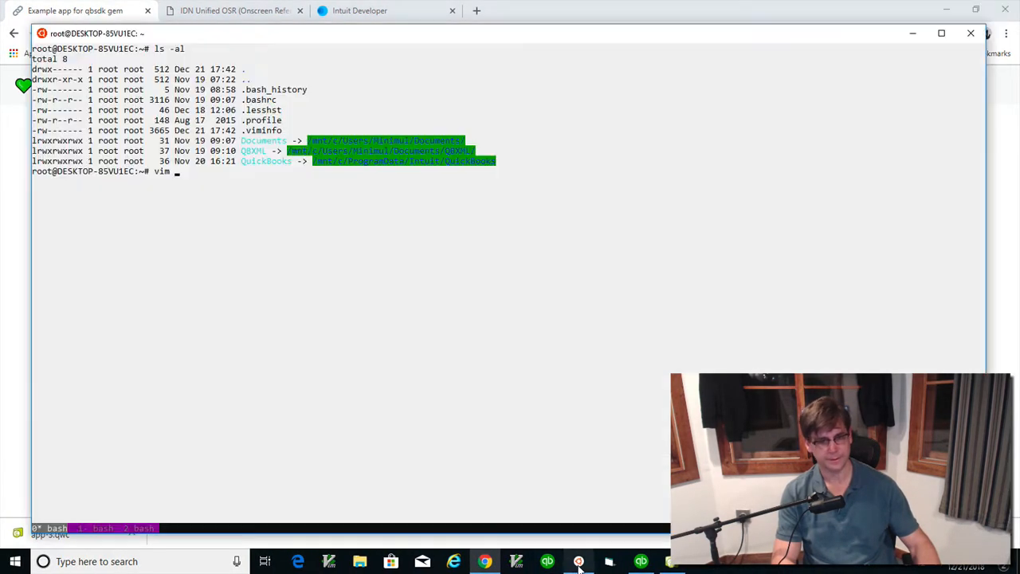
{"action": "mouse_move", "coordinate": [265, 311]}
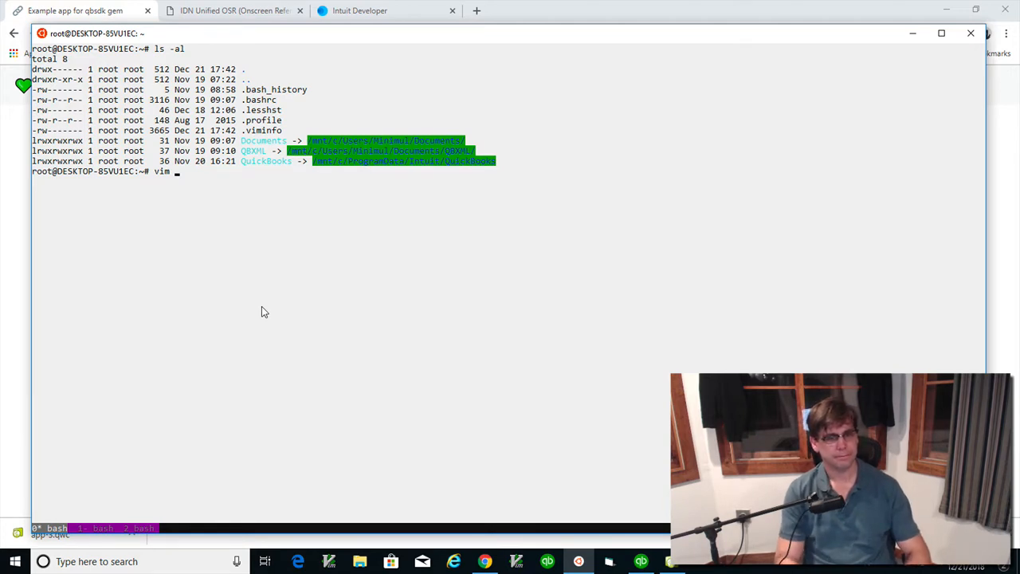
Open /mnt/c/Users/Minimul/Downloads/app-3.qwc in vim using Tab completion.
{"action": "type", "text": "/mnt/"}
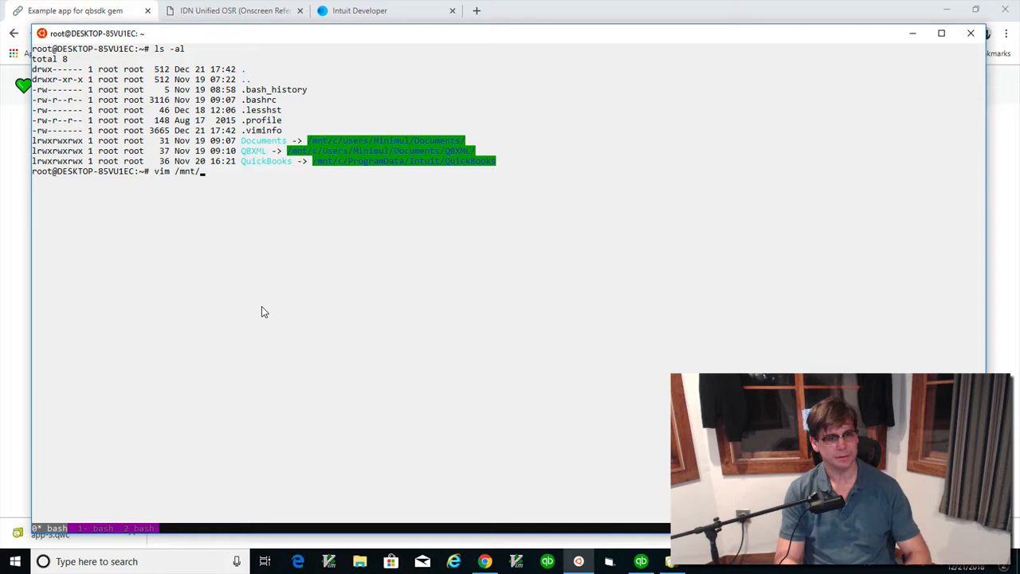
{"action": "type", "text": "c/"}
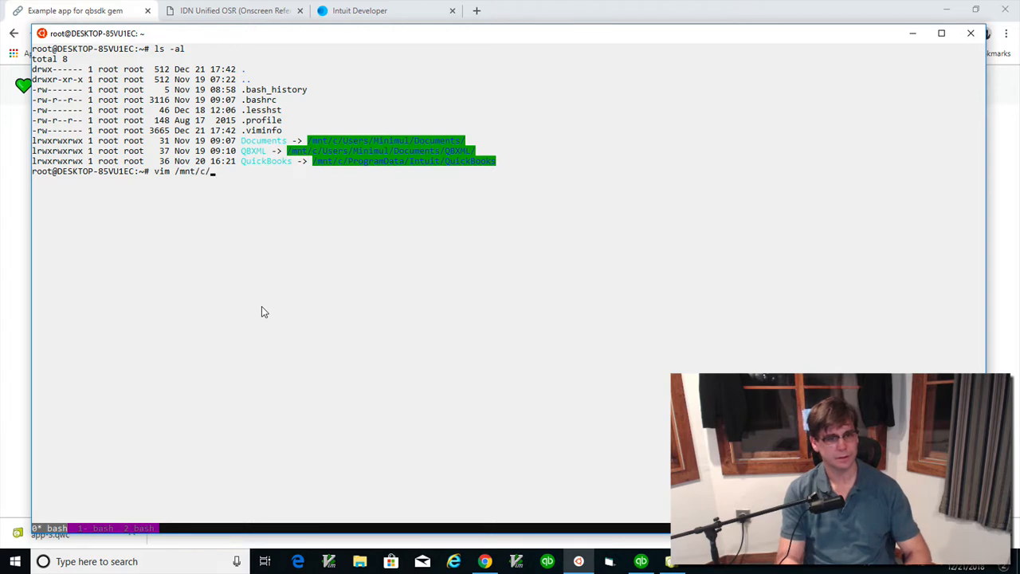
{"action": "type", "text": "Users/Minimul/"}
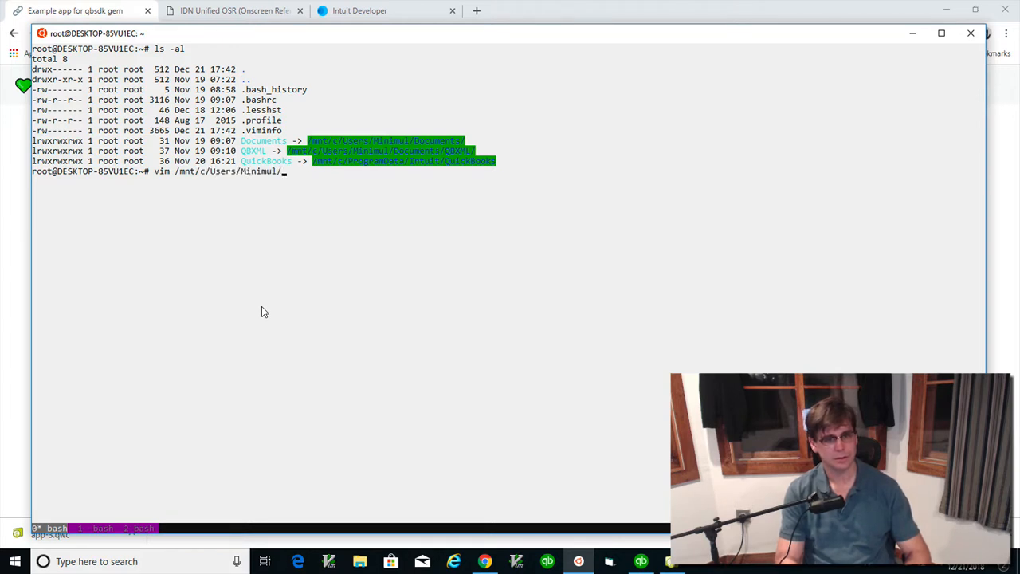
{"action": "type", "text": "Downloads/"}
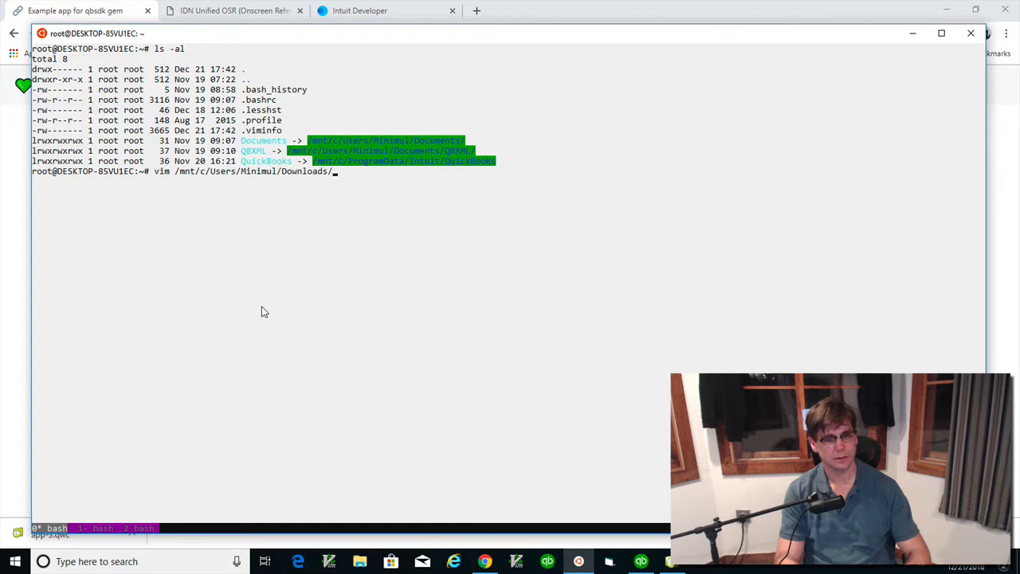
{"action": "type", "text": "qw"}
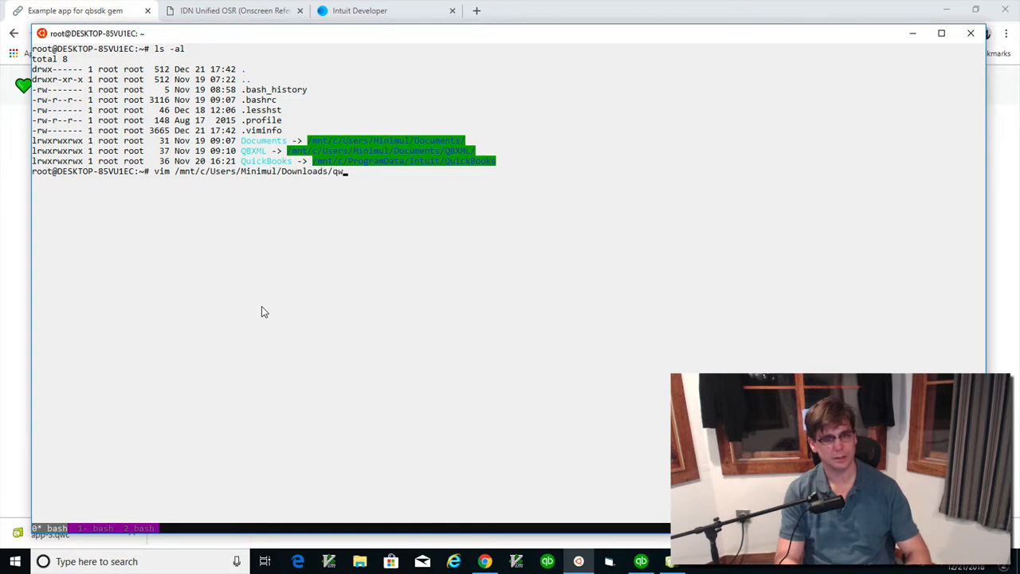
{"action": "type", "text": "app-"}
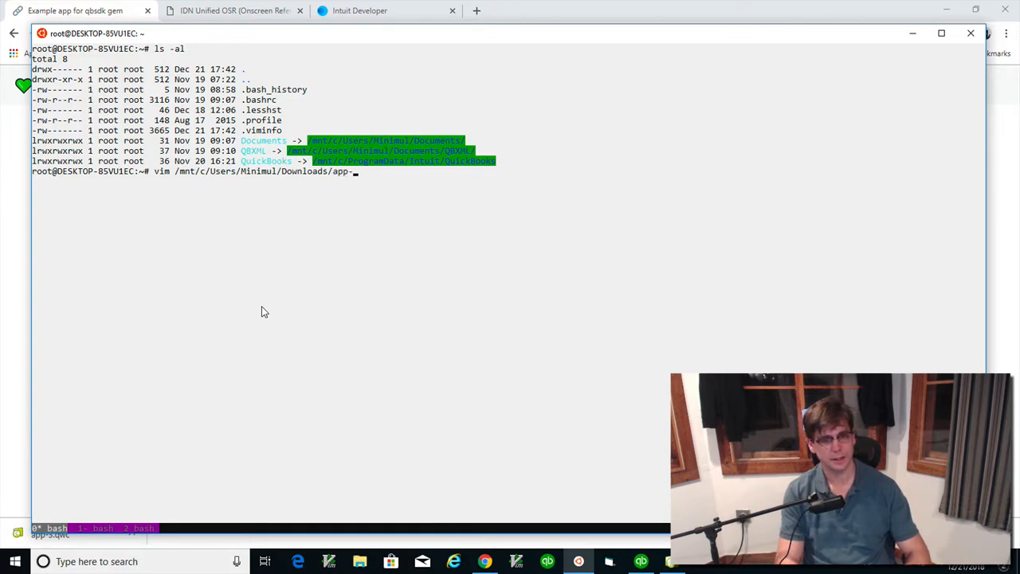
{"action": "key", "text": "Return"}
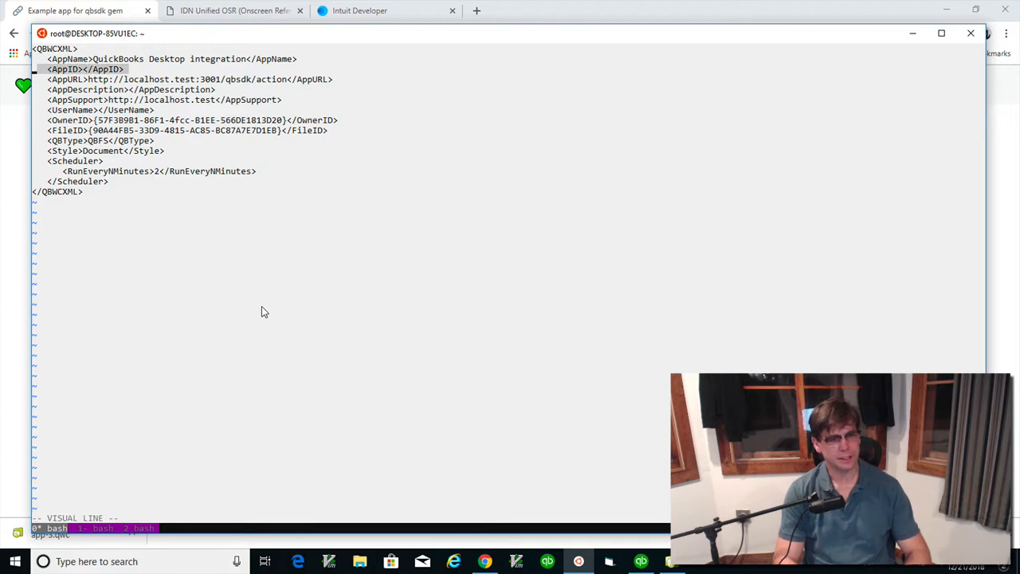
Visually mark the AppID through Scheduler lines unchanged, then bring up QuickBooks Web Connector.
{"action": "key", "text": "Down"}
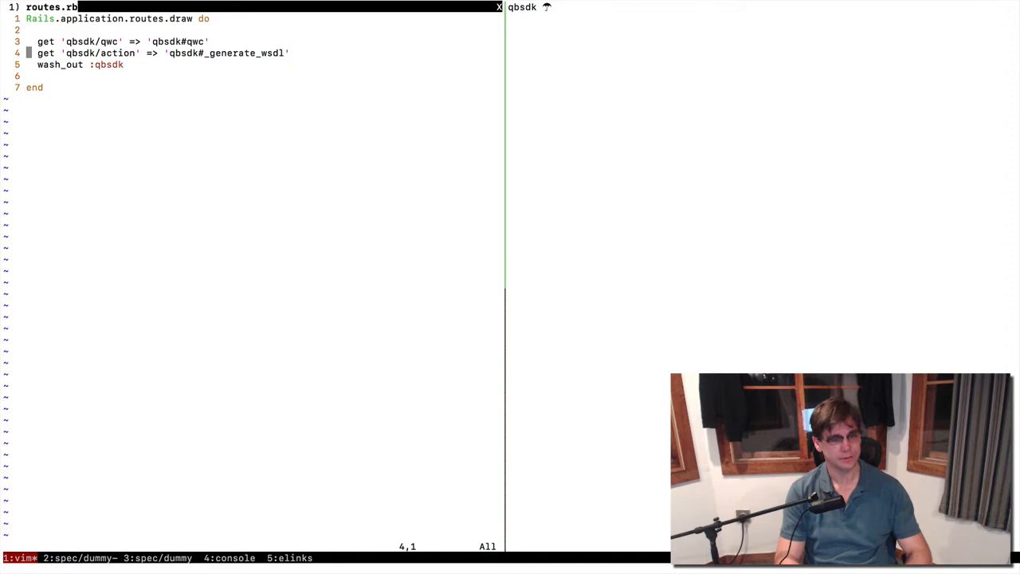
{"action": "key", "text": "V"}
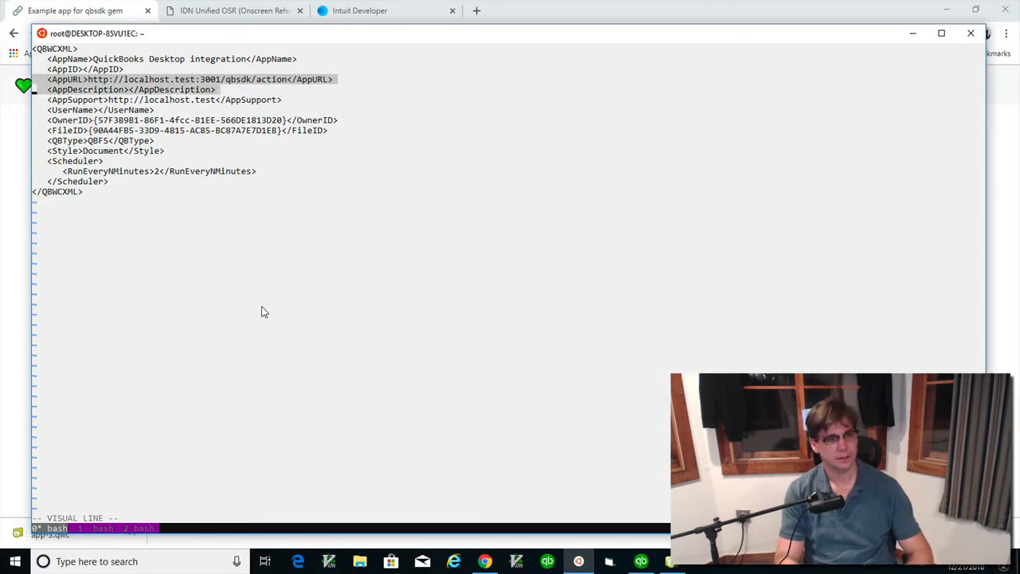
{"action": "key", "text": "Escape"}
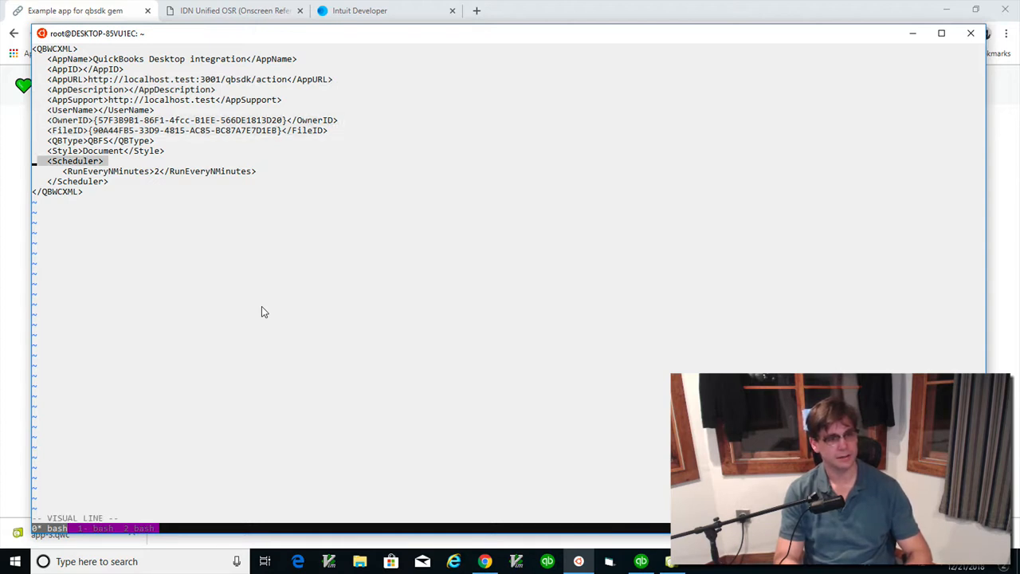
{"action": "key", "text": "Escape"}
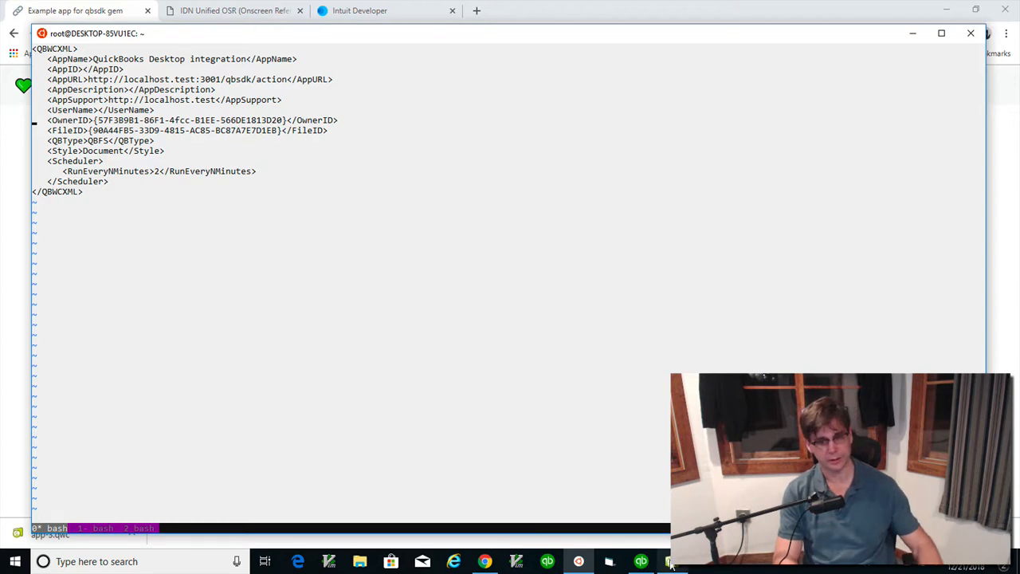
{"action": "left_click", "coordinate": [641, 561]}
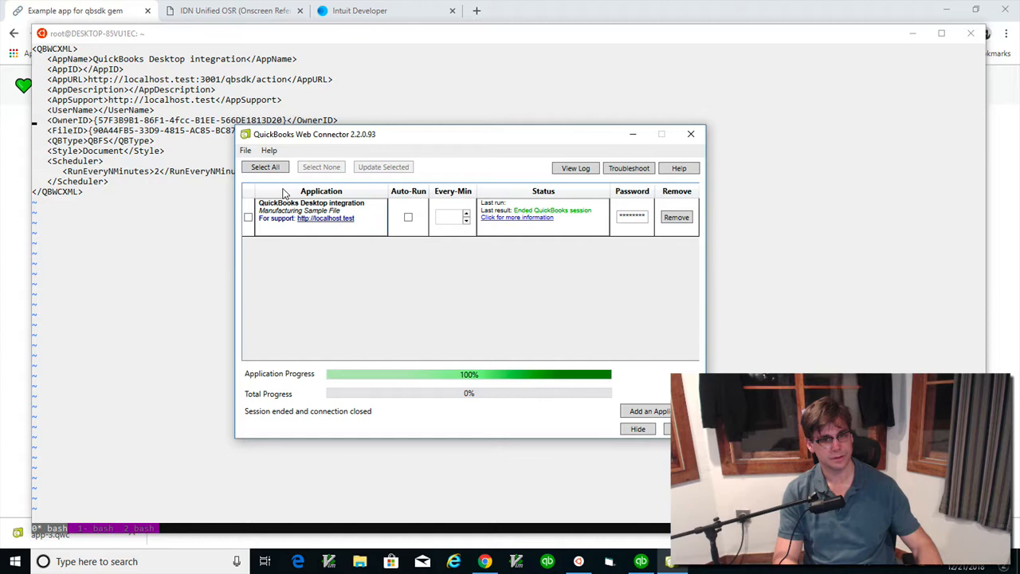
{"action": "mouse_move", "coordinate": [357, 294]}
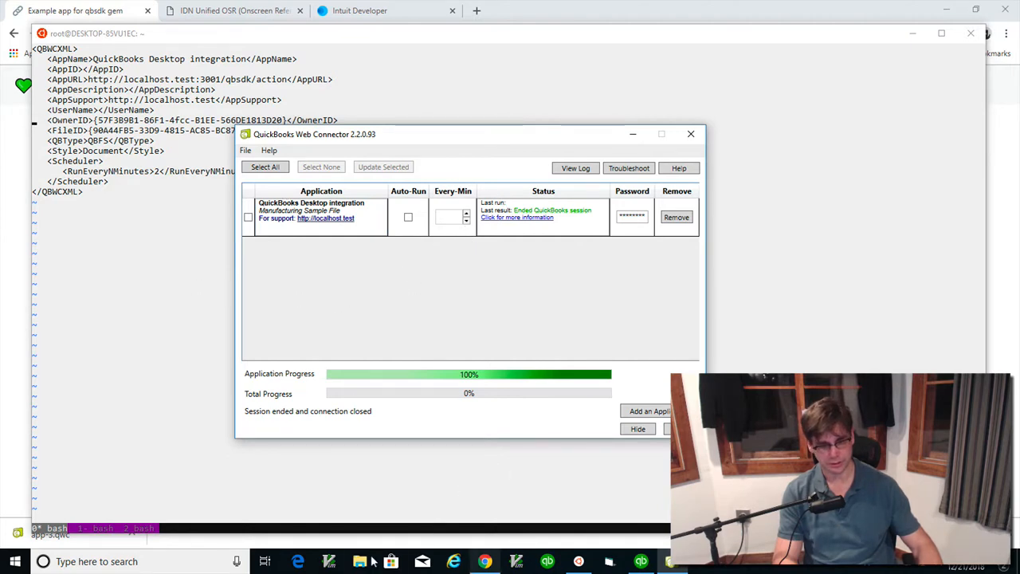
Load app-3.qwc into Web Connector, drawing the QBWC1050 duplicate FileID refusal.
{"action": "left_click", "coordinate": [360, 561]}
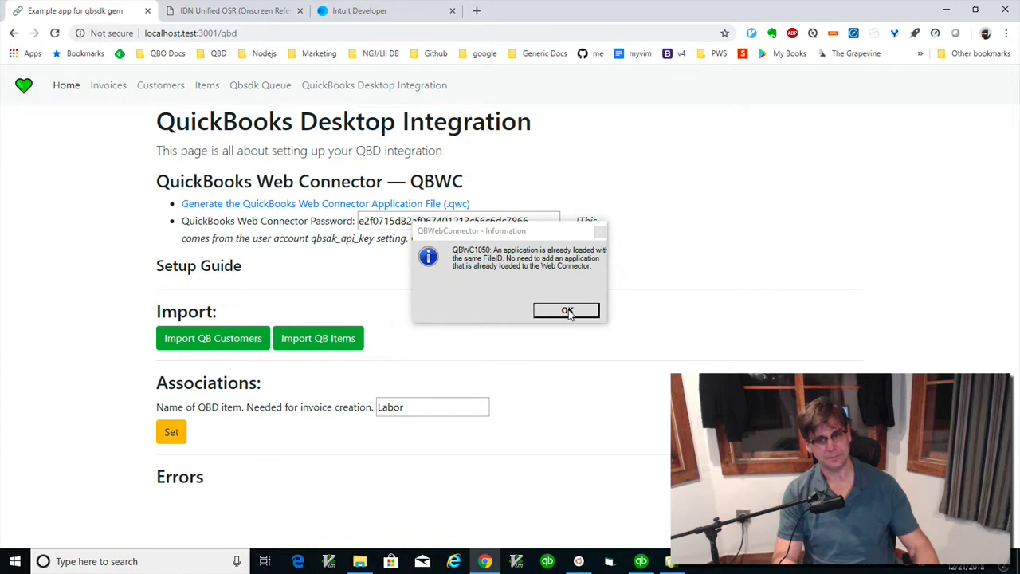
Dismiss the duplicate FileID notice after saving app-3.qwc and return to the Chrome window.
{"action": "left_click", "coordinate": [567, 309]}
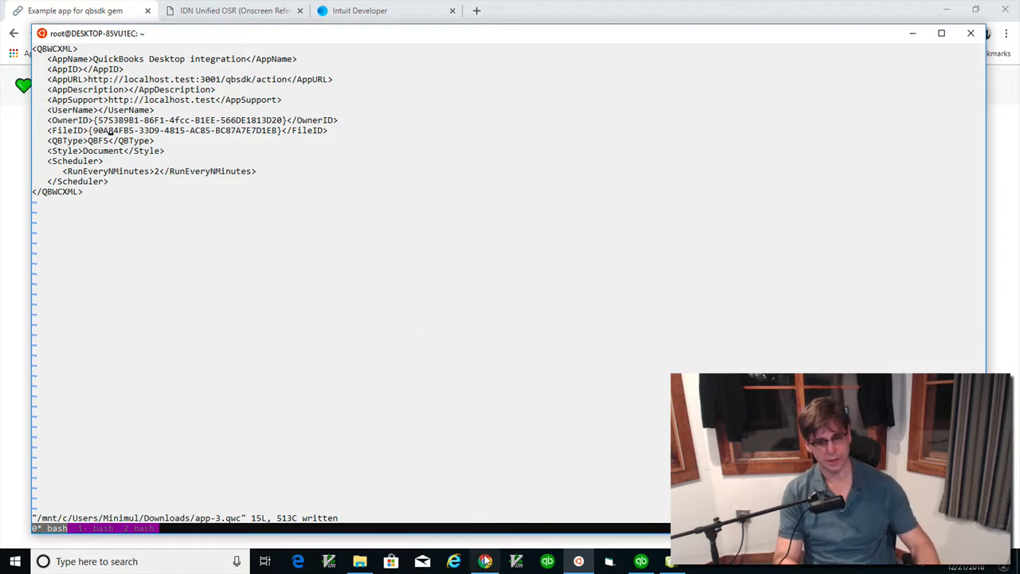
{"action": "left_click", "coordinate": [485, 561]}
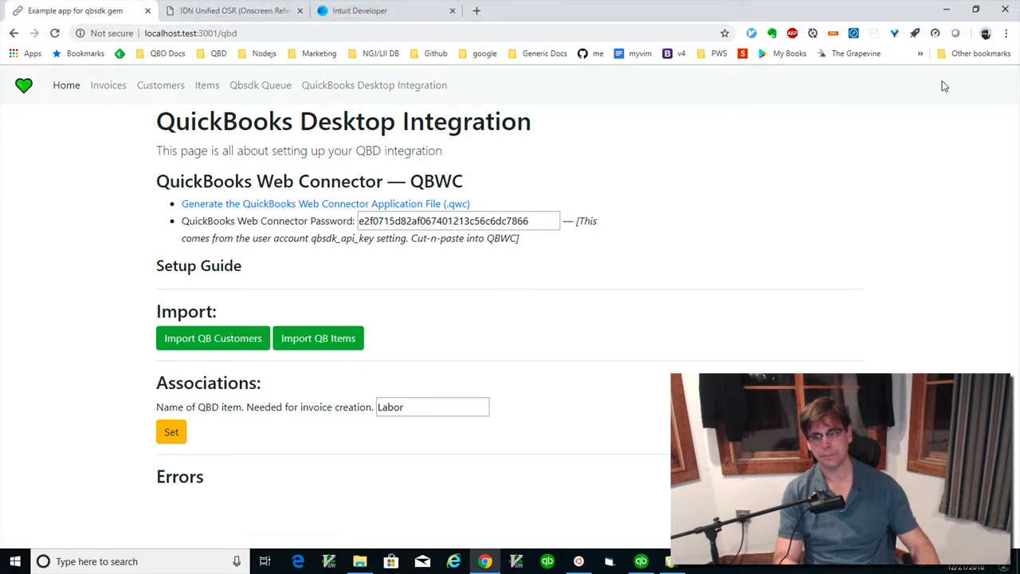
Launch app-3.qwc from Chrome's Downloads list so Web Connector prompts about the same-named application.
{"action": "left_click", "coordinate": [1006, 32]}
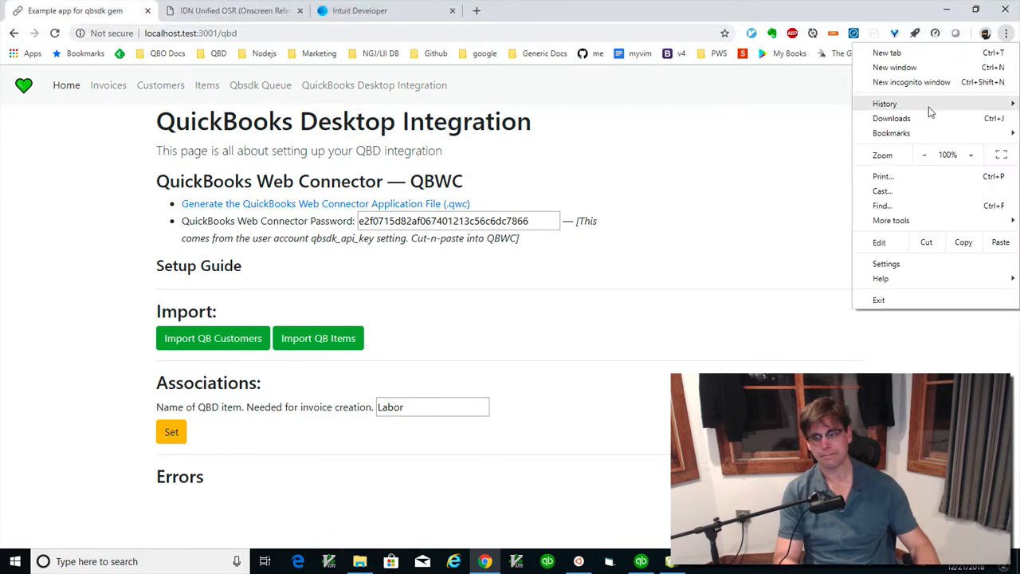
{"action": "left_click", "coordinate": [891, 118]}
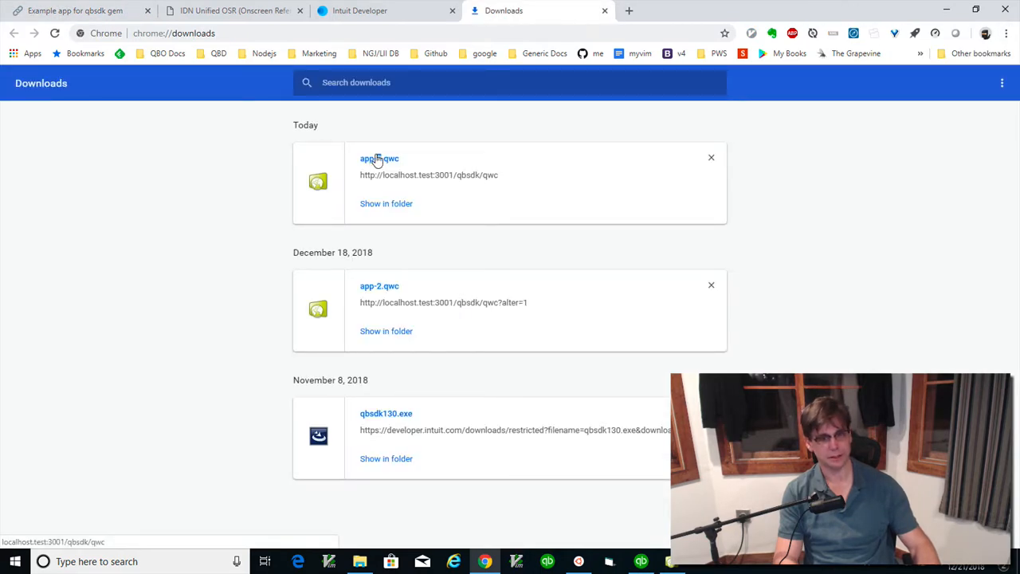
{"action": "left_click", "coordinate": [379, 160]}
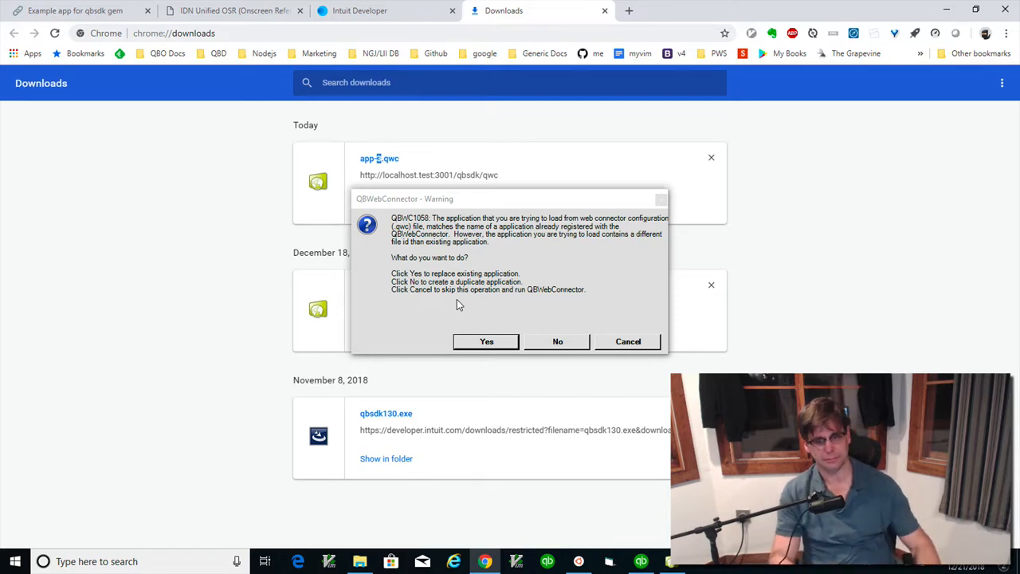
Choose to replace the registered application and authorize it, hitting the QBWC1039 QuickBooks-access error.
{"action": "left_click", "coordinate": [486, 342]}
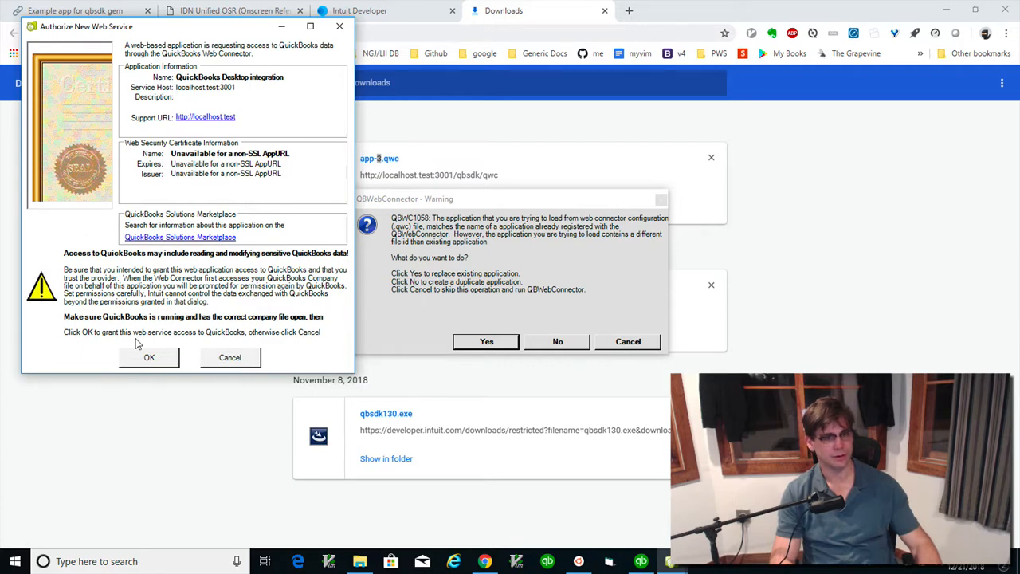
{"action": "left_click", "coordinate": [148, 357]}
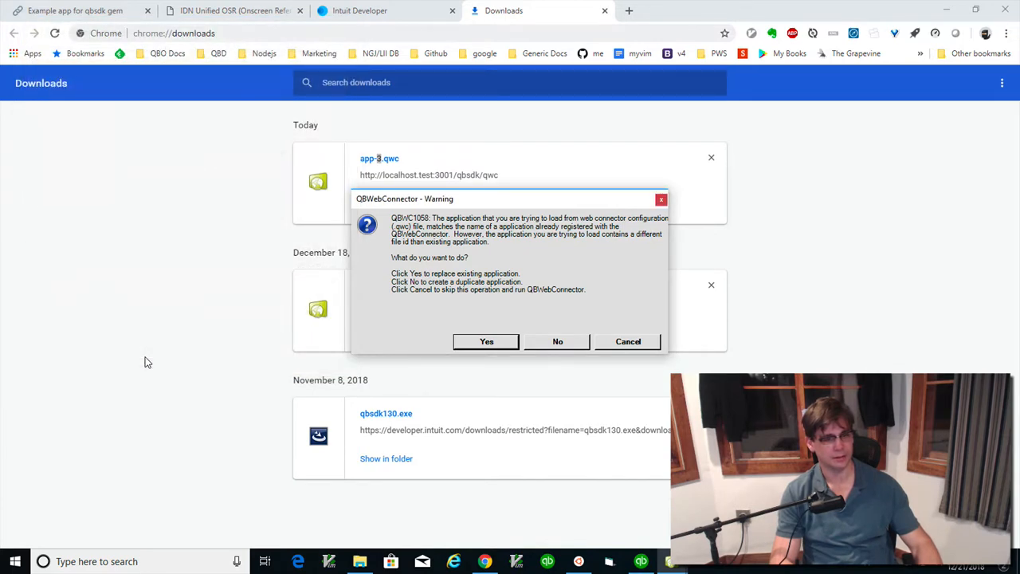
{"action": "left_click", "coordinate": [486, 341]}
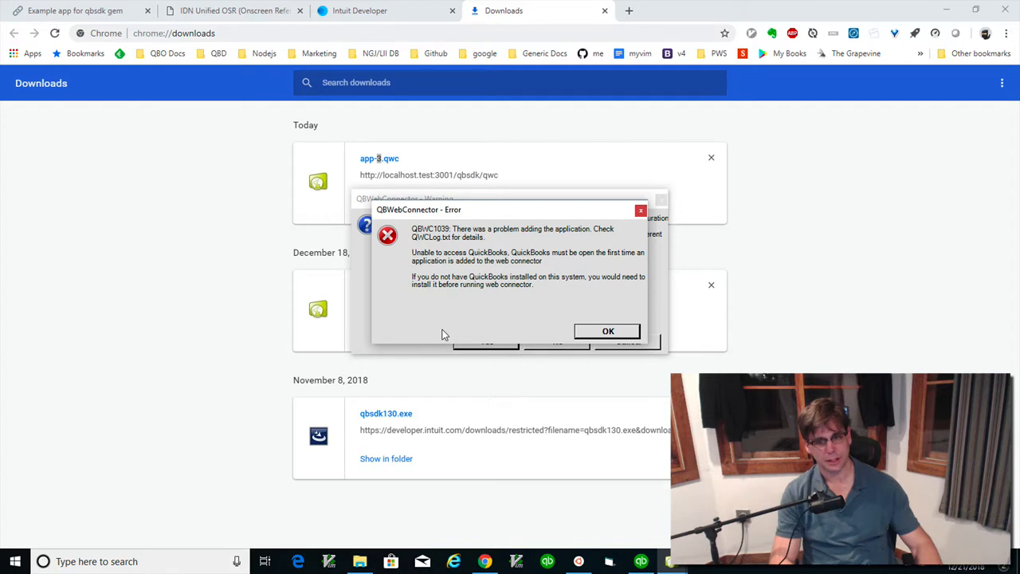
{"action": "mouse_move", "coordinate": [510, 311]}
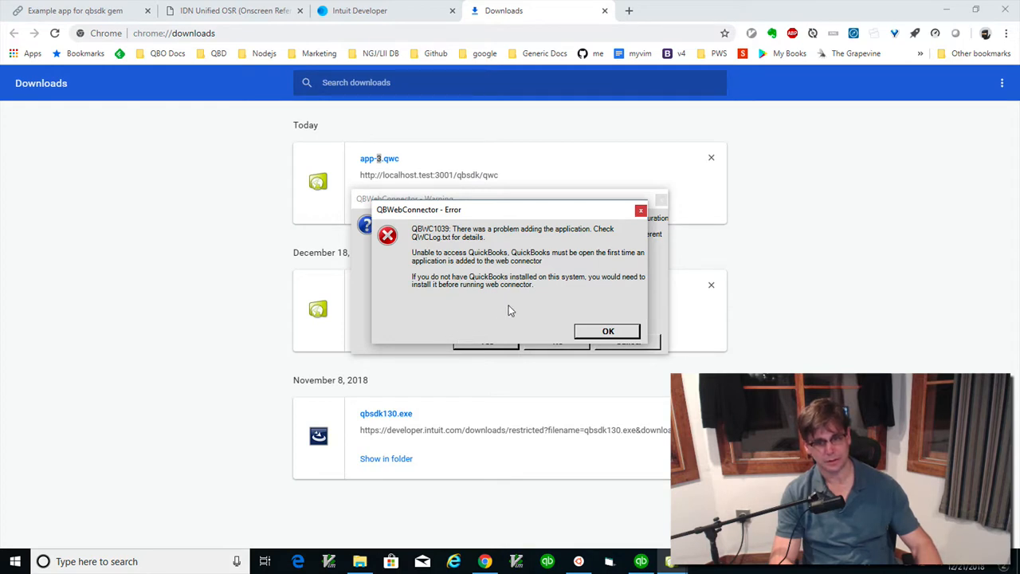
{"action": "mouse_move", "coordinate": [577, 322]}
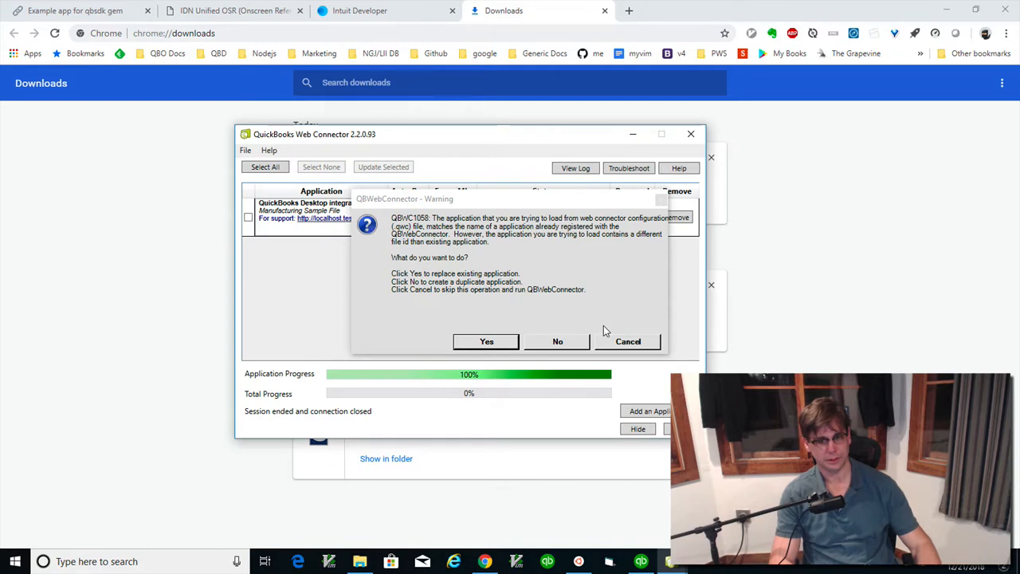
{"action": "mouse_move", "coordinate": [558, 344]}
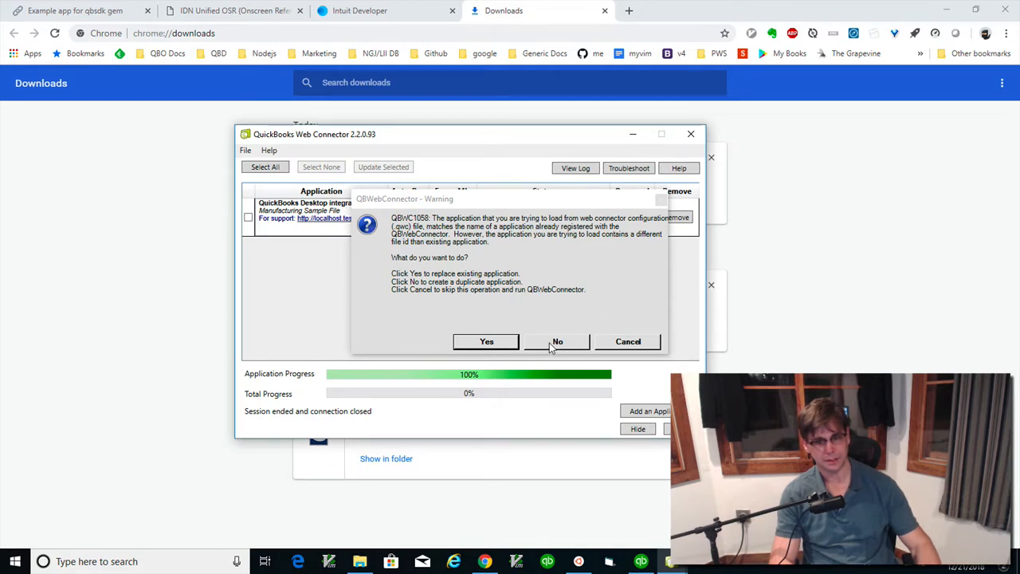
Register app-3.qwc as a duplicate application instead, authorize it, and acknowledge the QBWC1039 failure.
{"action": "left_click", "coordinate": [558, 341]}
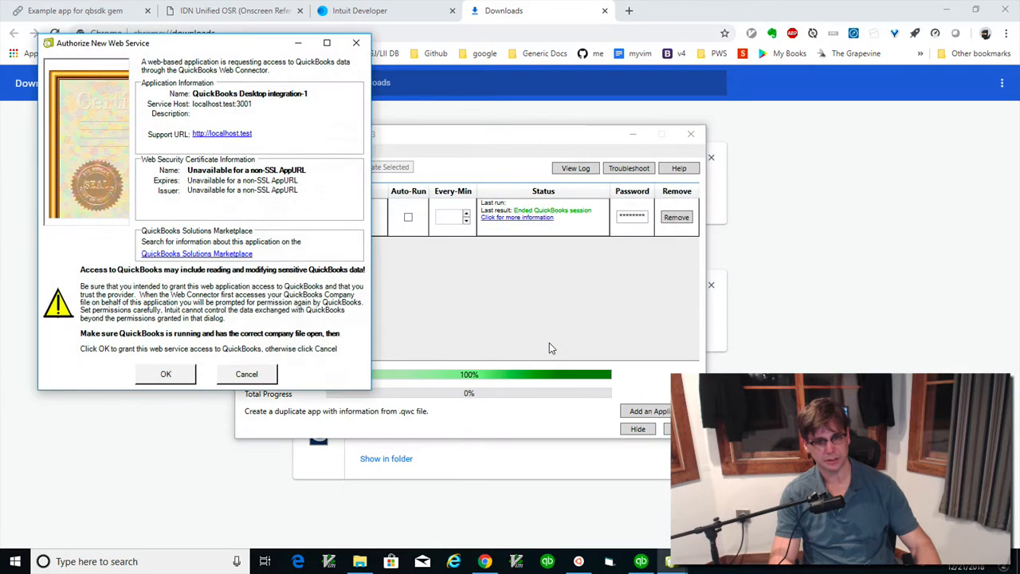
{"action": "mouse_move", "coordinate": [399, 318]}
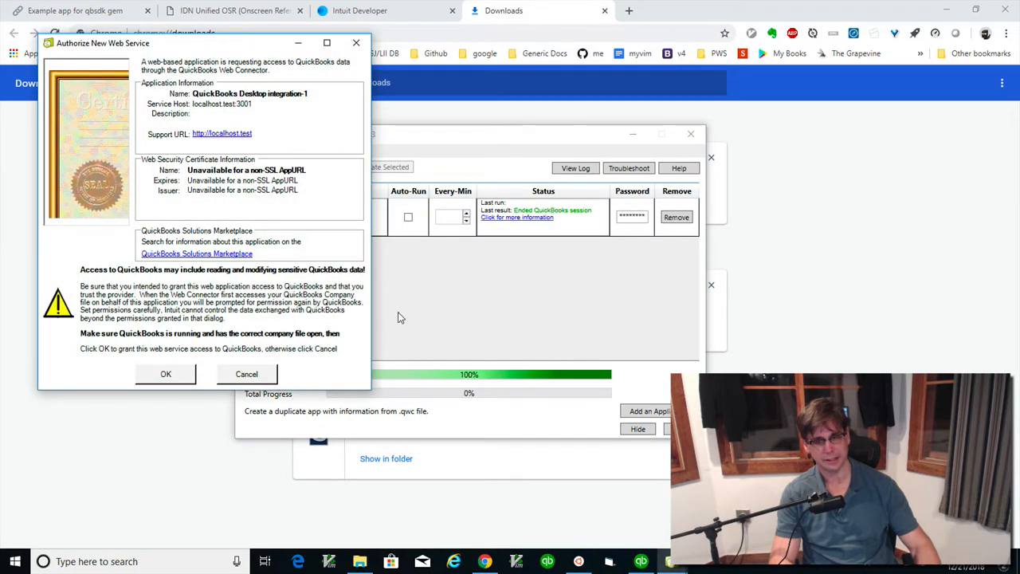
{"action": "mouse_move", "coordinate": [502, 212]}
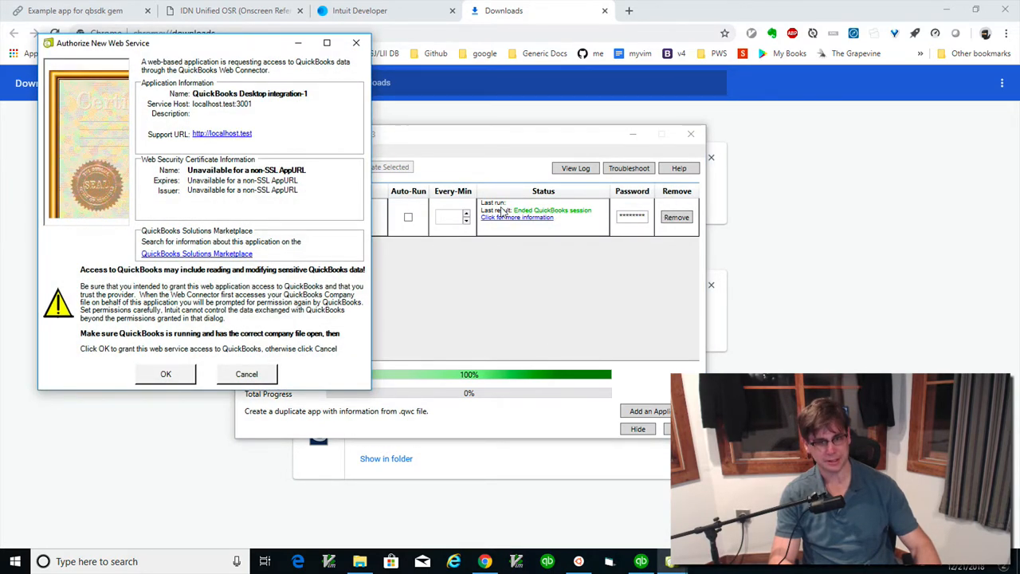
{"action": "mouse_move", "coordinate": [536, 228]}
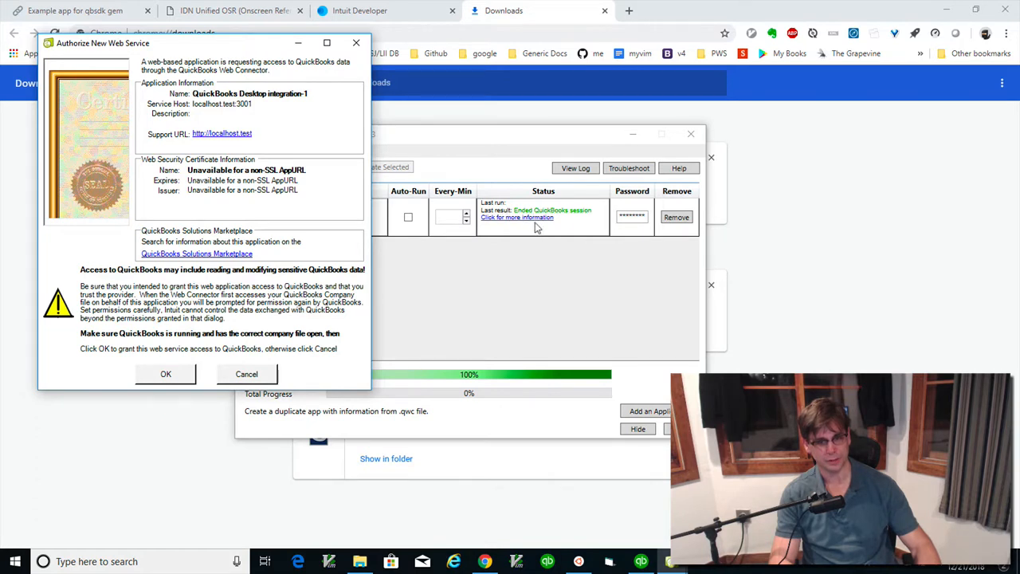
{"action": "mouse_move", "coordinate": [529, 226]}
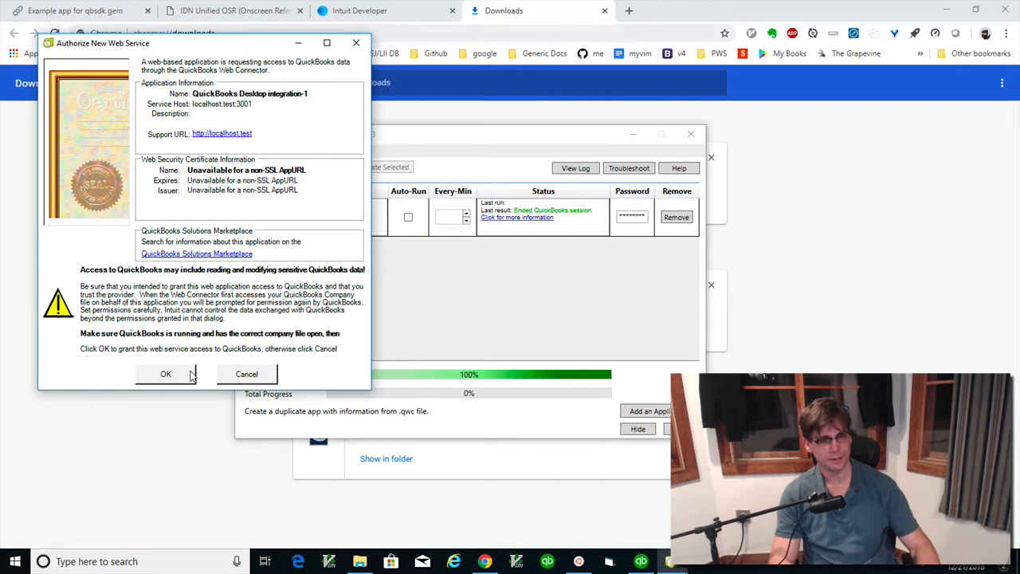
{"action": "left_click", "coordinate": [165, 373]}
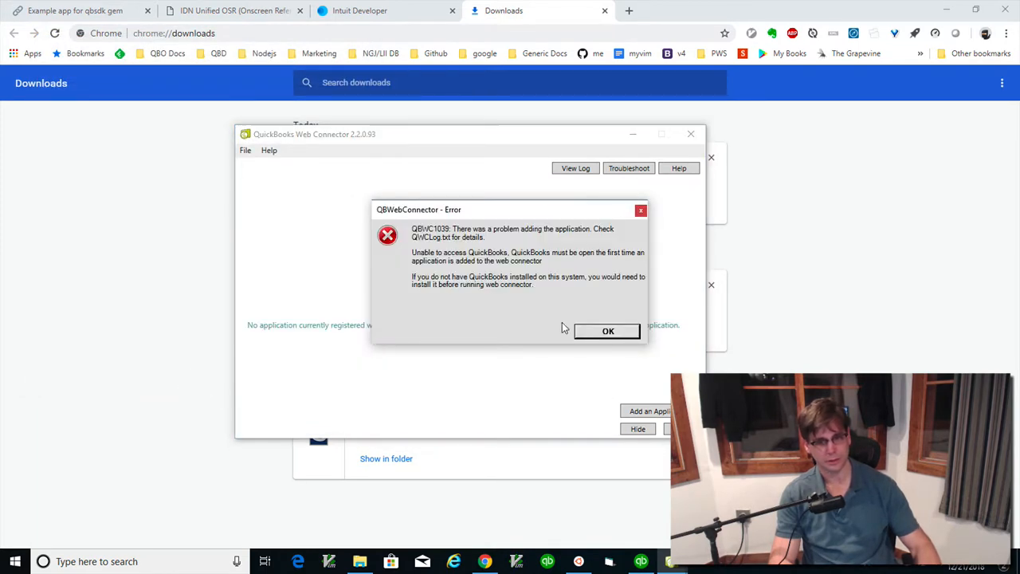
{"action": "left_click", "coordinate": [607, 330]}
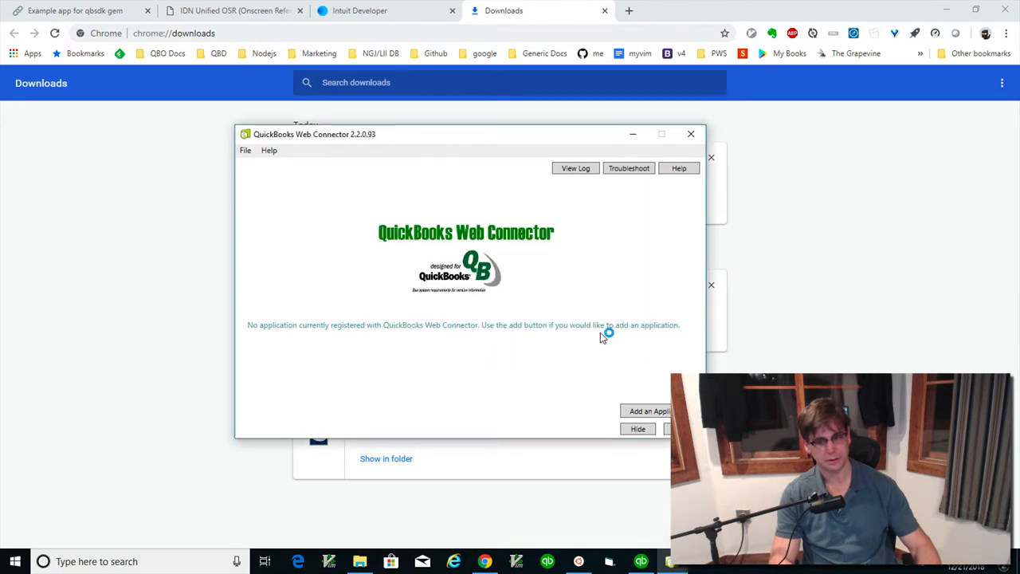
{"action": "mouse_move", "coordinate": [408, 306]}
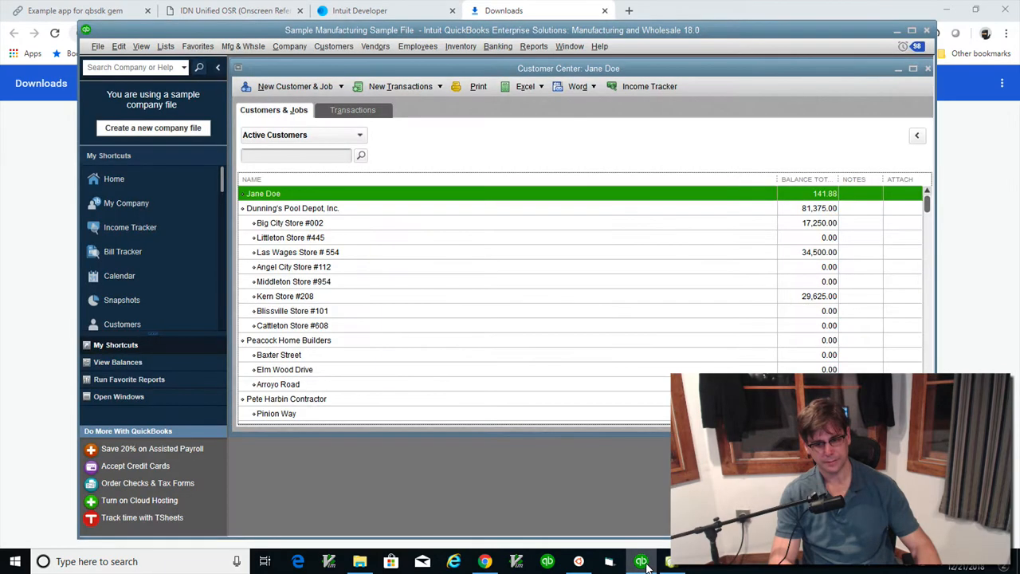
Add app-3.qwc from Downloads via Web Connector's Add an Application, replacing and authorizing it, and acknowledge the access error.
{"action": "left_click", "coordinate": [641, 561]}
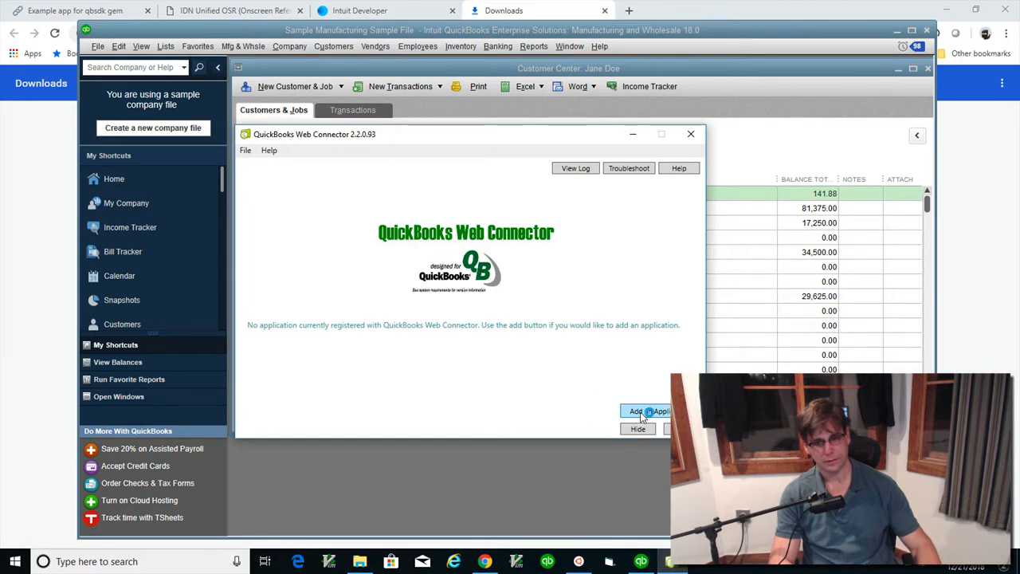
{"action": "left_click", "coordinate": [647, 411]}
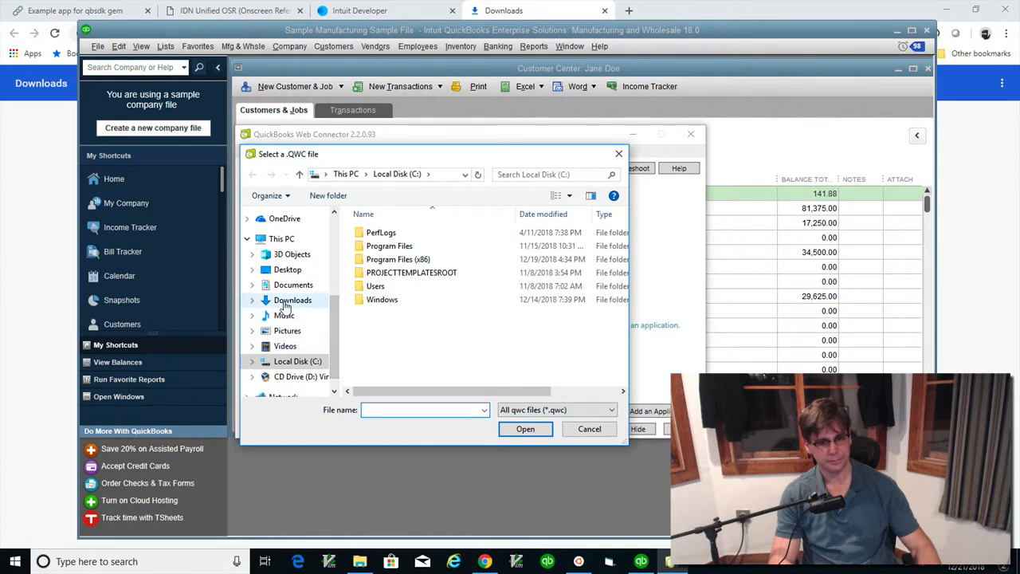
{"action": "left_click", "coordinate": [293, 299]}
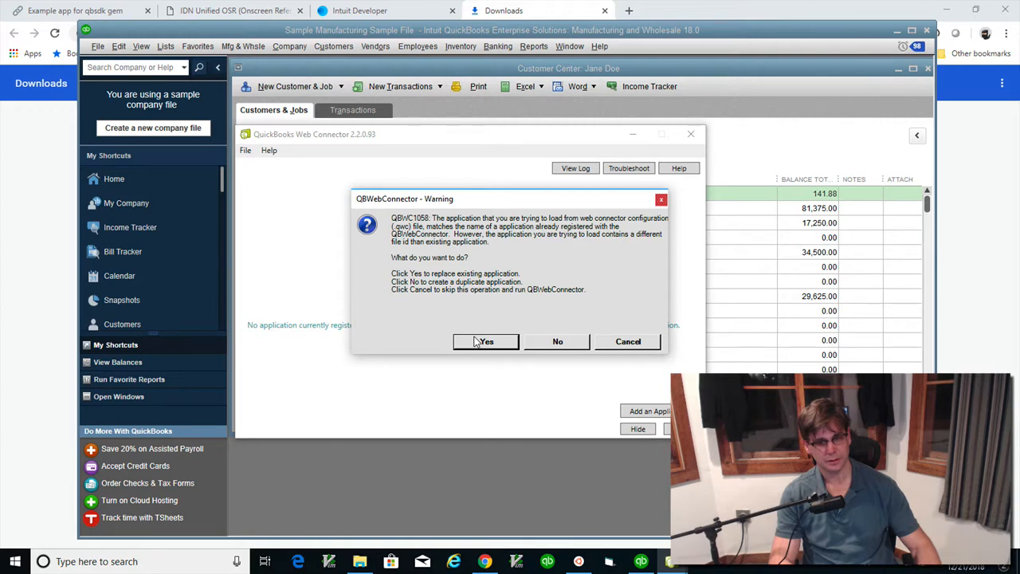
{"action": "left_click", "coordinate": [485, 341]}
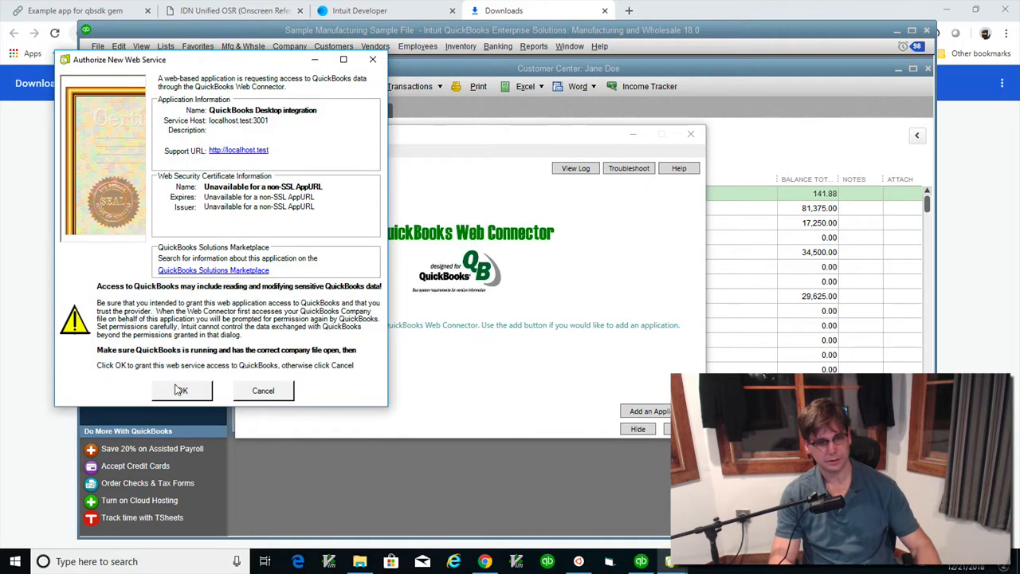
{"action": "left_click", "coordinate": [182, 391]}
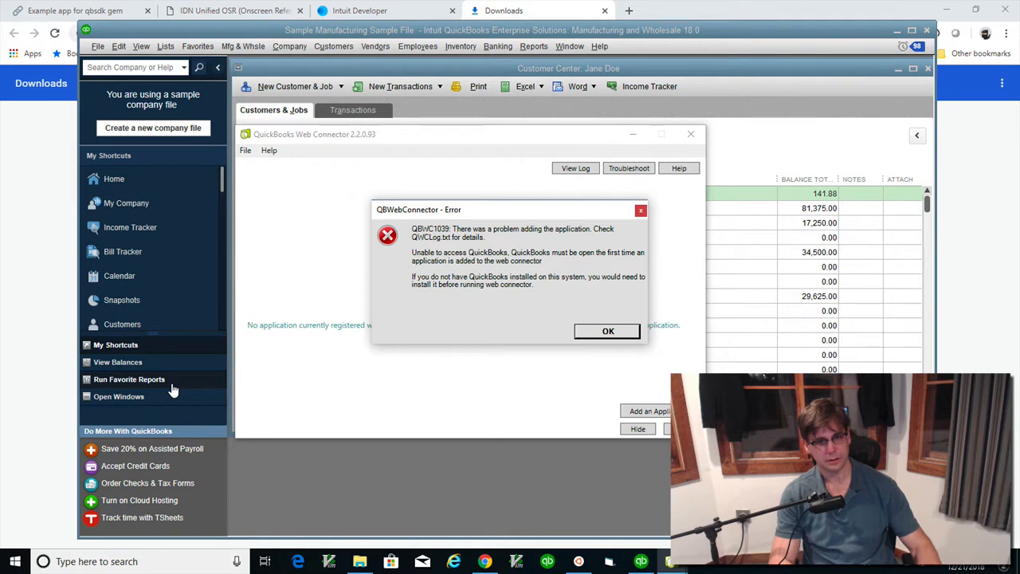
{"action": "mouse_move", "coordinate": [602, 344]}
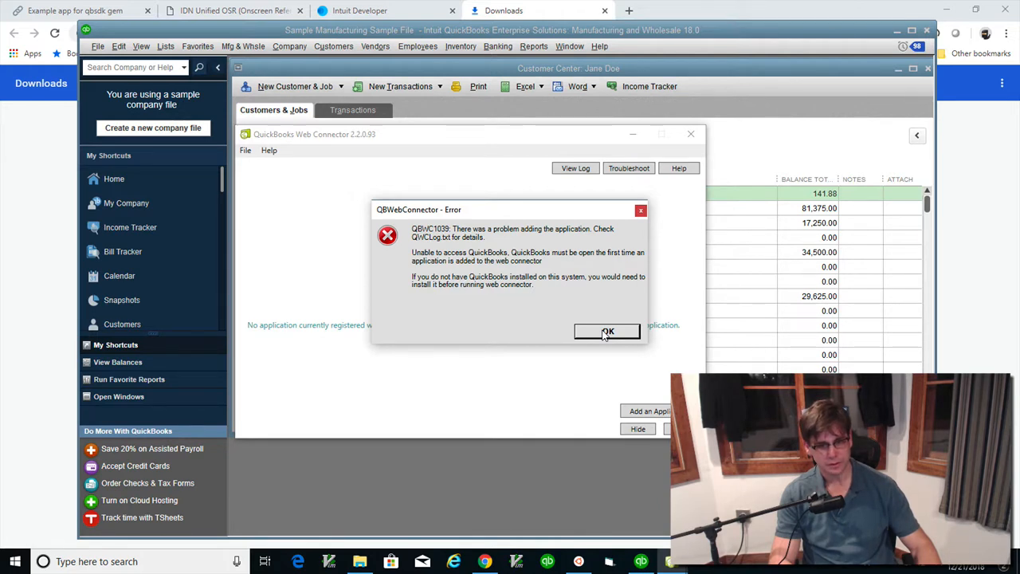
{"action": "left_click", "coordinate": [607, 332]}
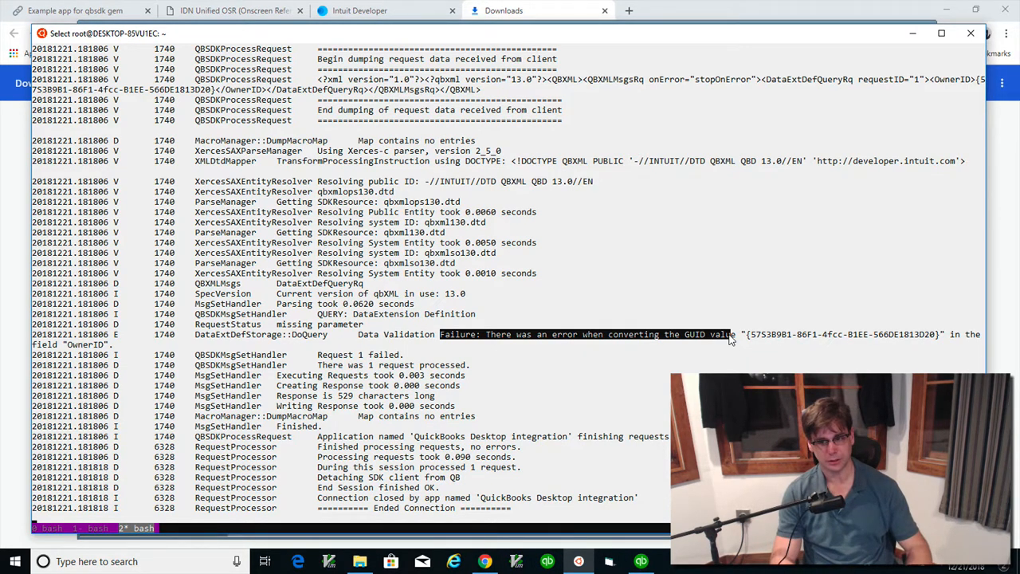
{"action": "mouse_move", "coordinate": [646, 443]}
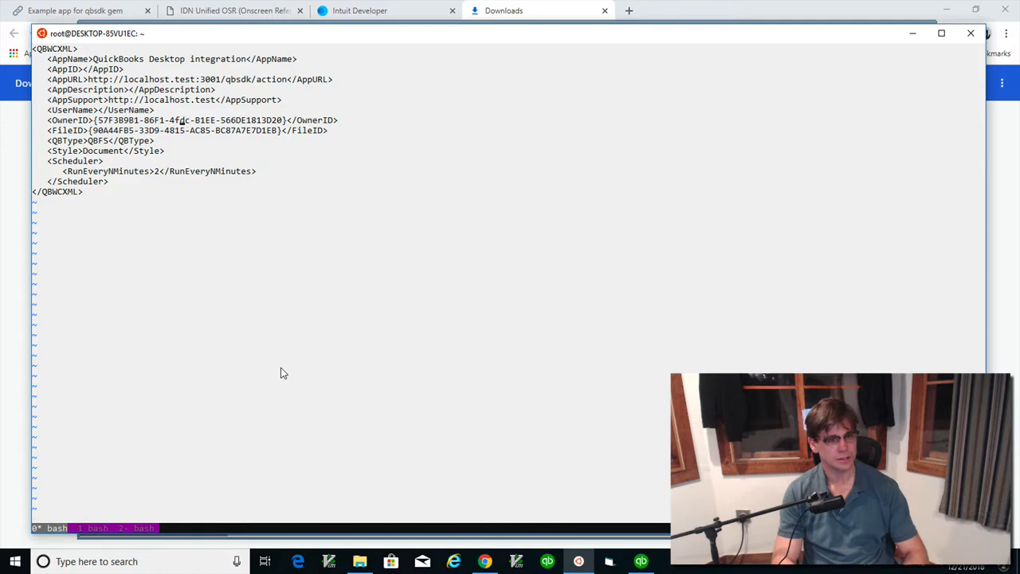
Replace the invalid character in app-3.qwc's OwnerID GUID with a hex digit and write the file.
{"action": "key", "text": "i"}
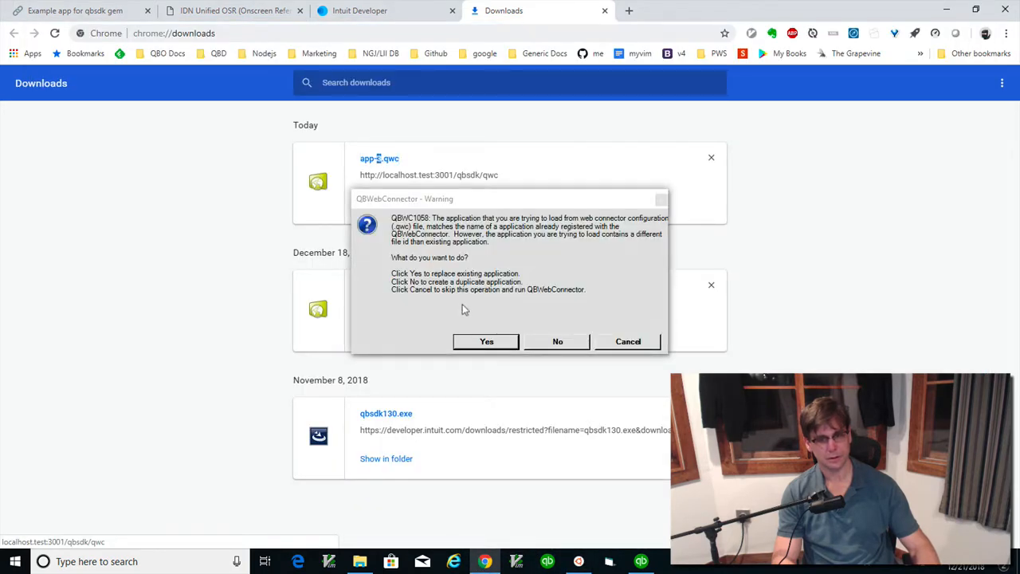
Replace the existing application with the corrected app-3.qwc and authorize it, storing QuickBooks Desktop Integration.
{"action": "left_click", "coordinate": [486, 341]}
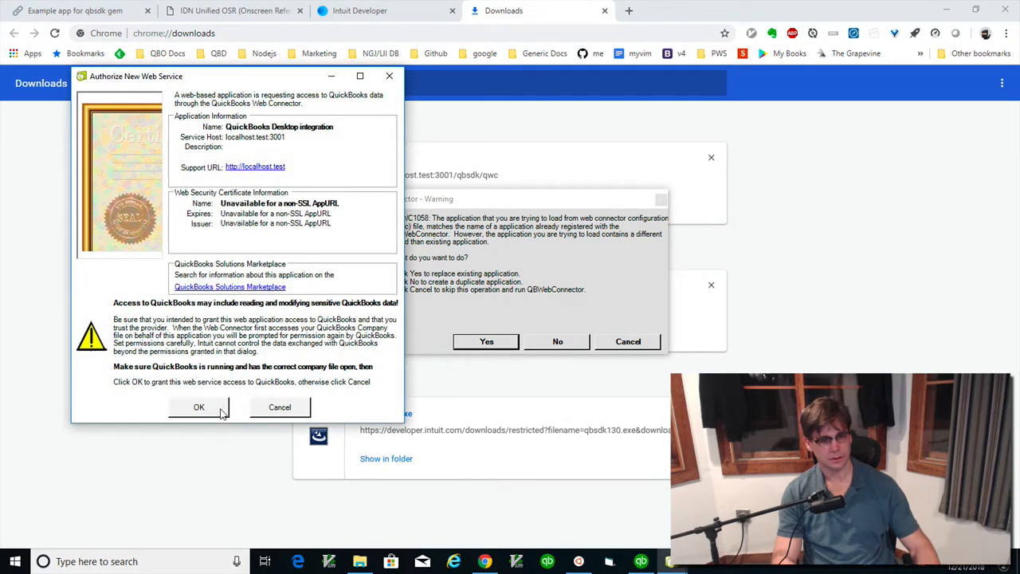
{"action": "left_click", "coordinate": [199, 408]}
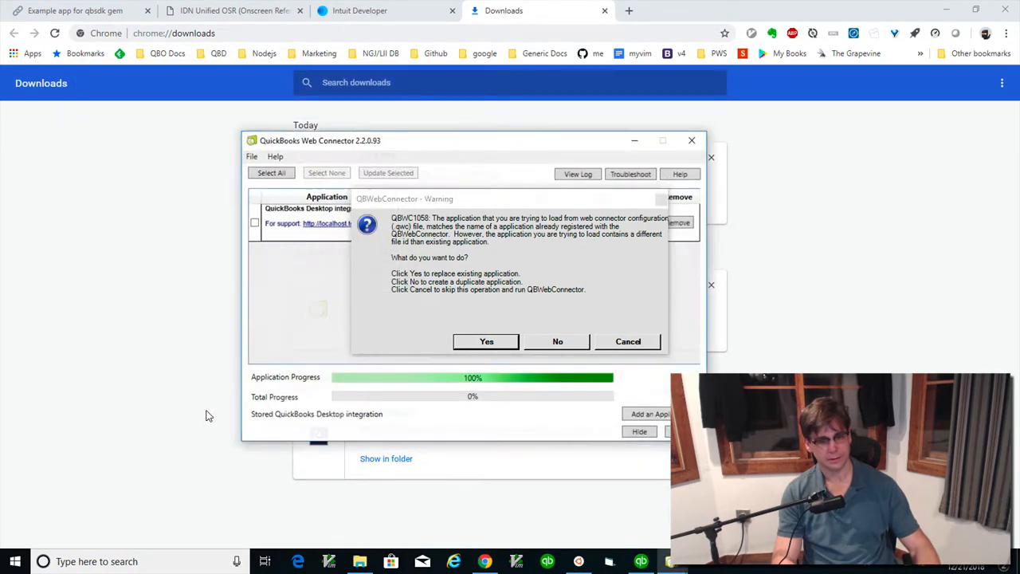